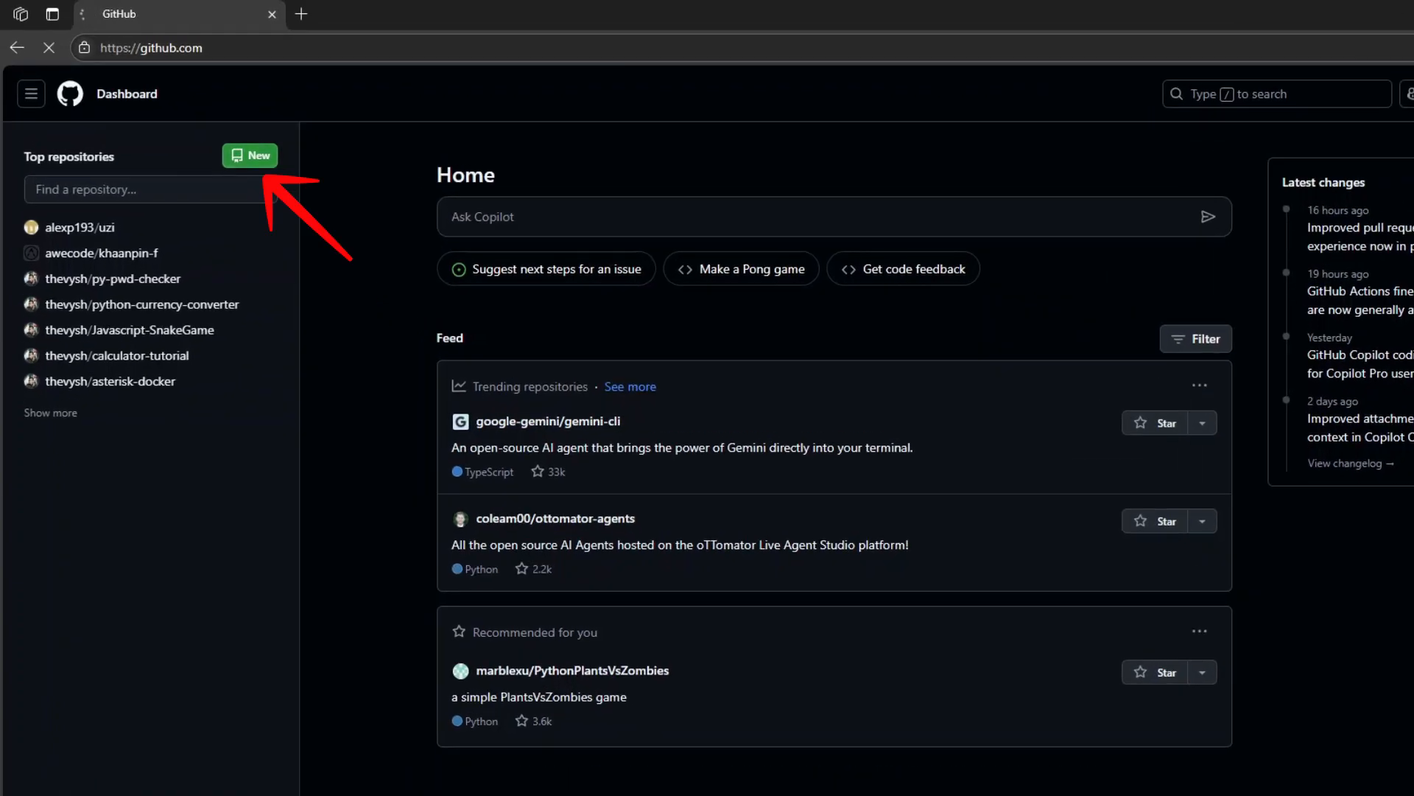
Step: Create a public GitHub repository named 'testrepo' without a README
{"action": "left_click", "coordinate": [249, 155]}
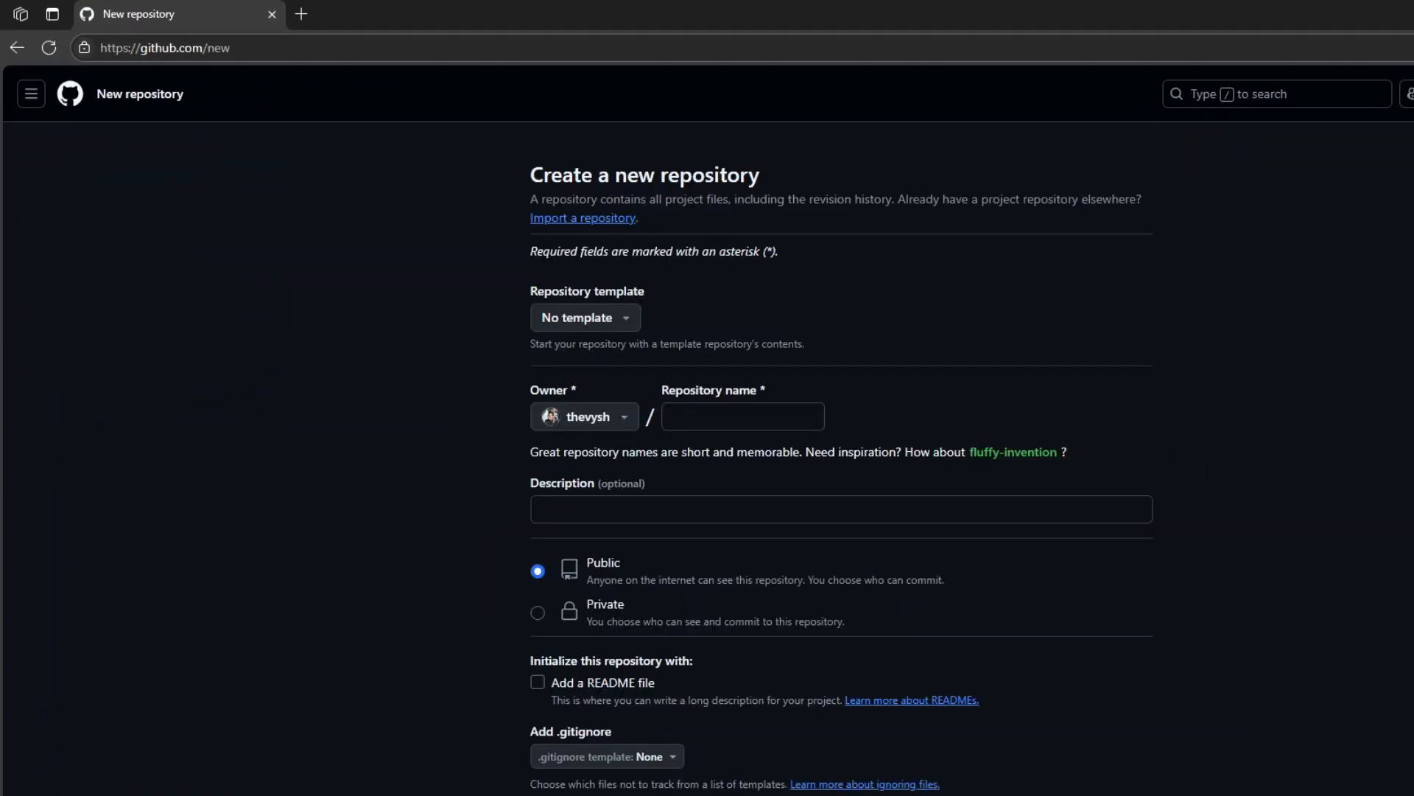
{"action": "type", "text": "testrepot"}
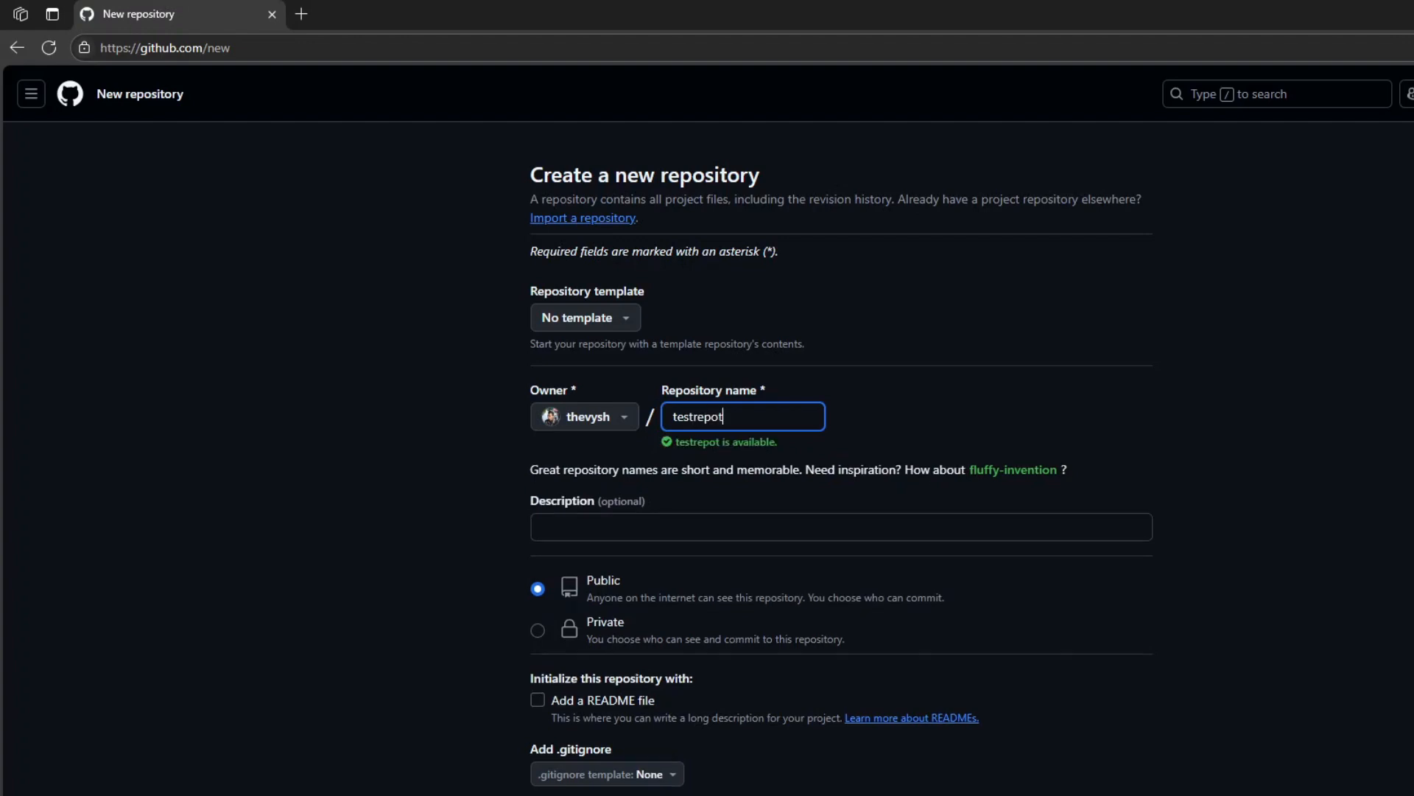
{"action": "key", "text": "Backspace"}
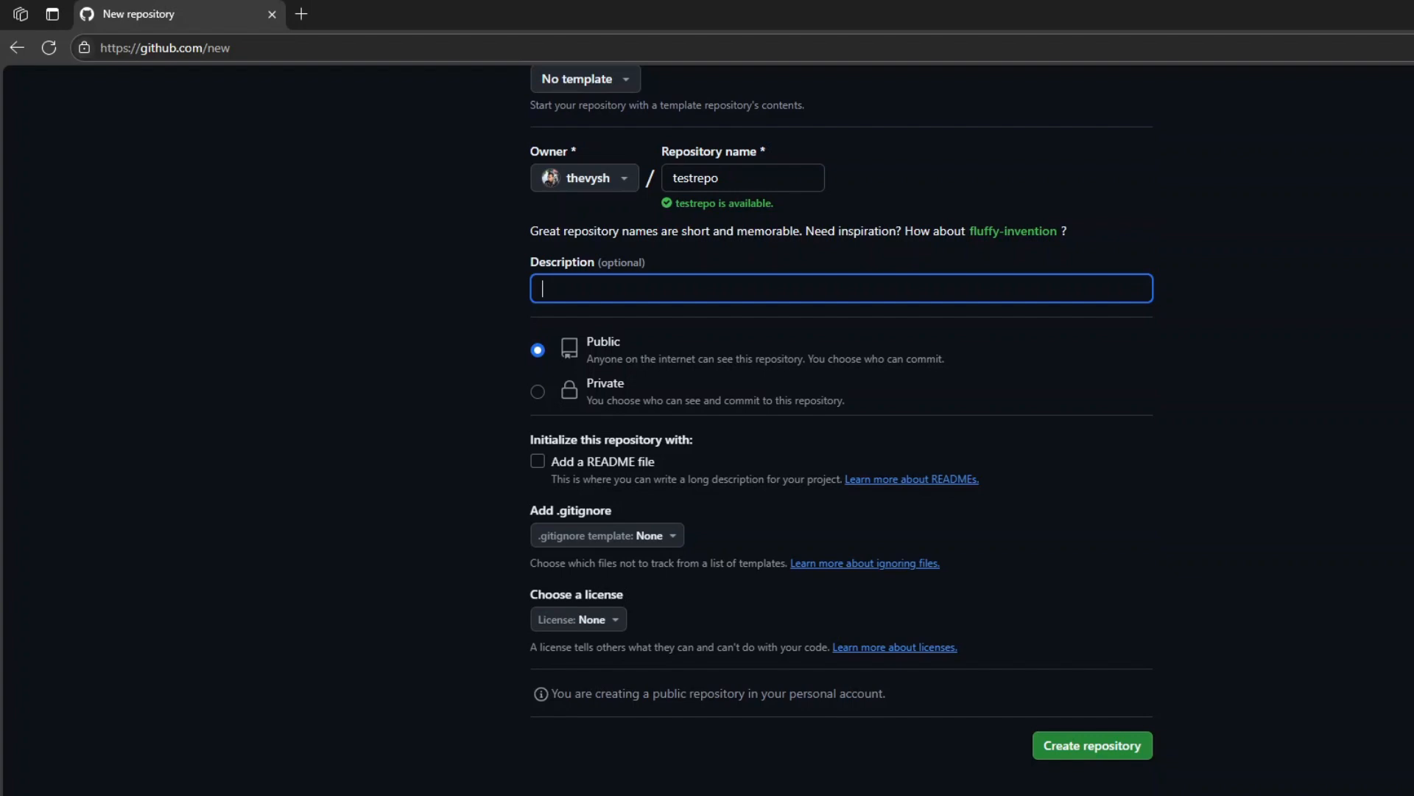
{"action": "left_click", "coordinate": [537, 461]}
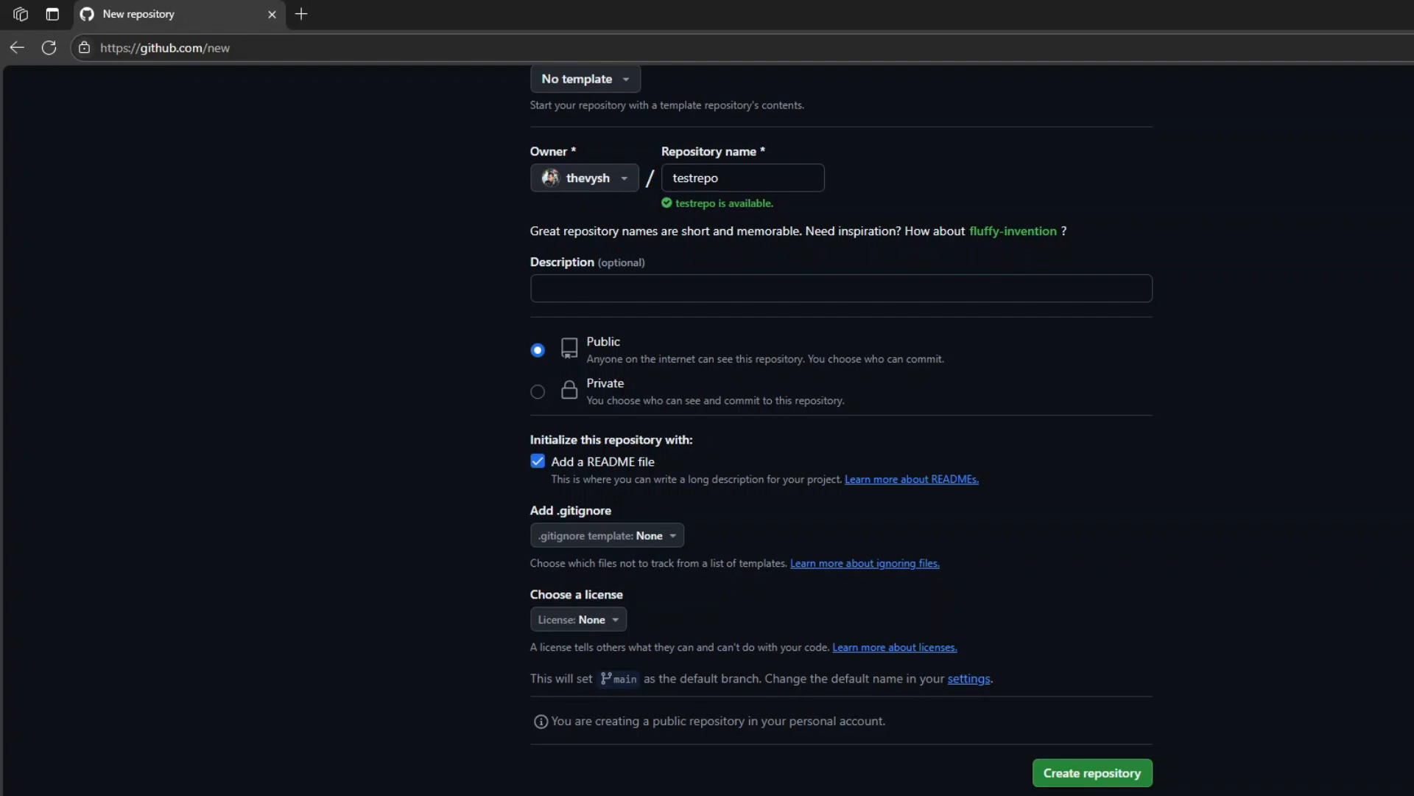
{"action": "left_click", "coordinate": [537, 461]}
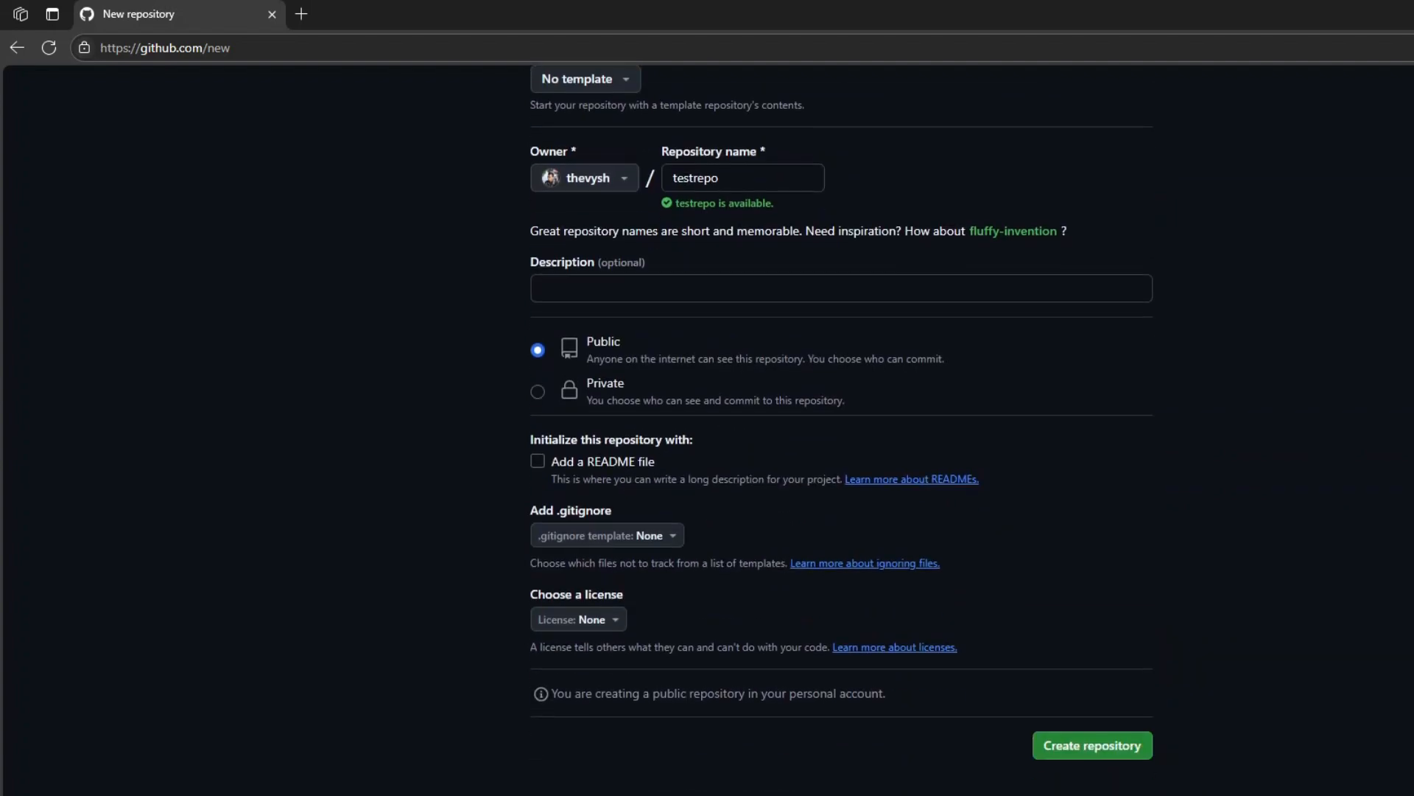
{"action": "left_click", "coordinate": [537, 391]}
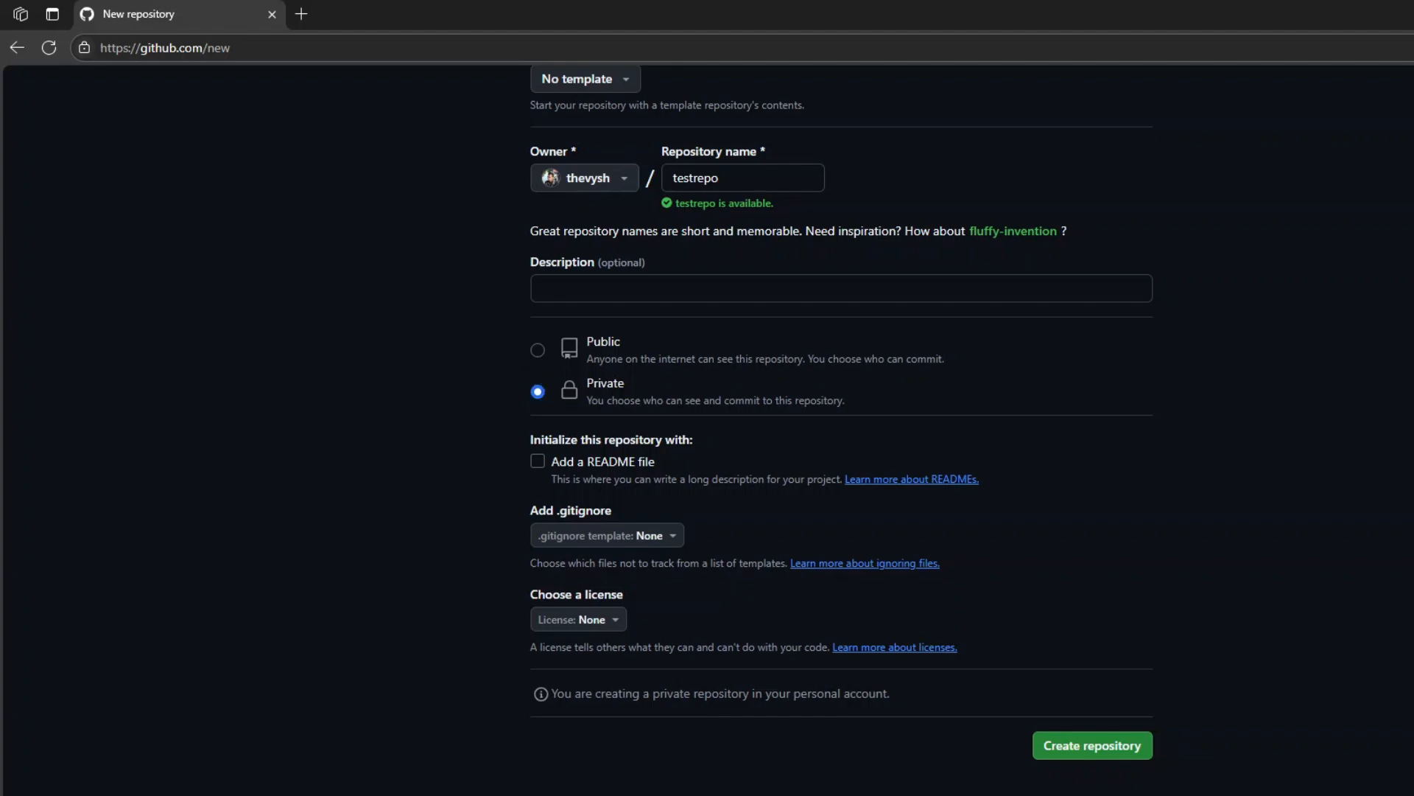
{"action": "left_click", "coordinate": [538, 588]}
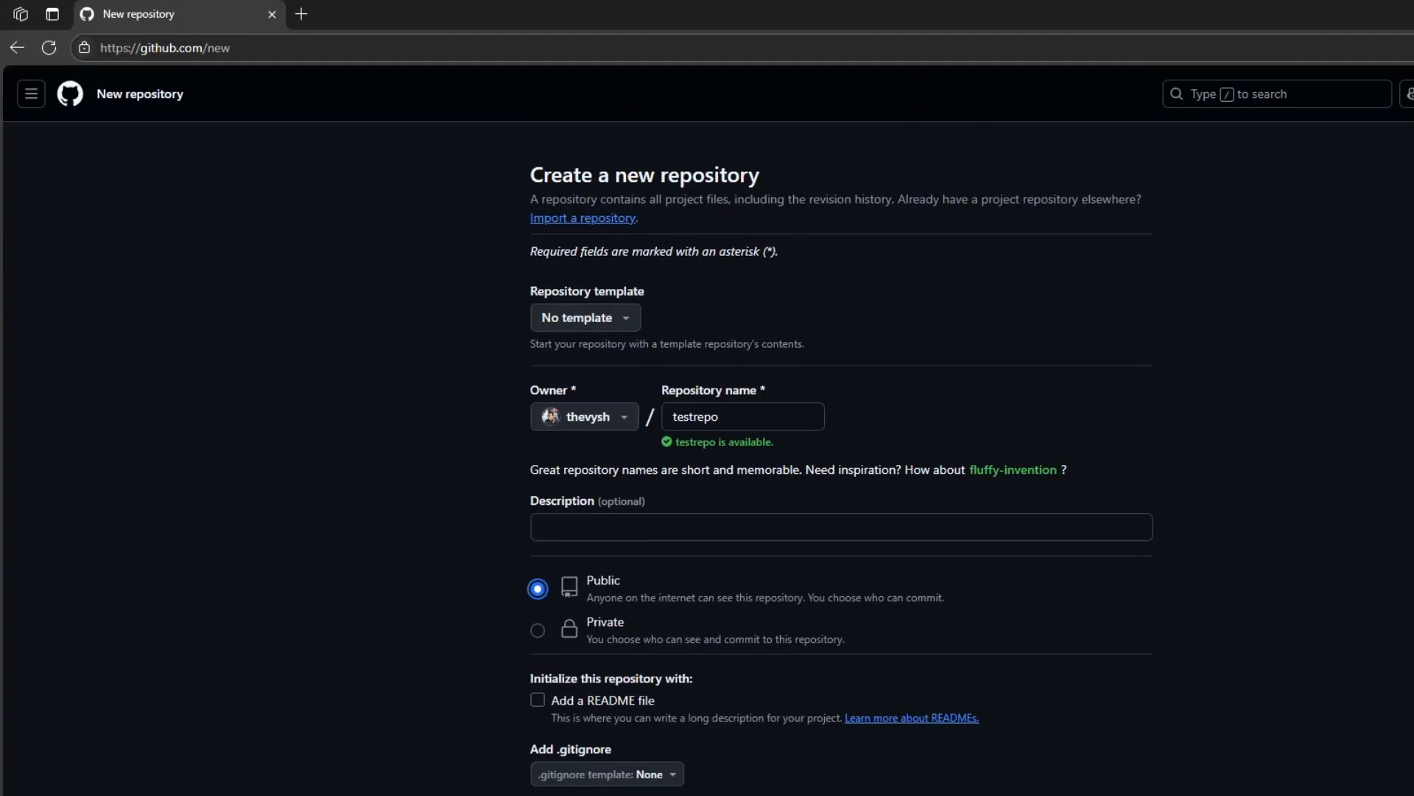
{"action": "left_click", "coordinate": [1080, 744]}
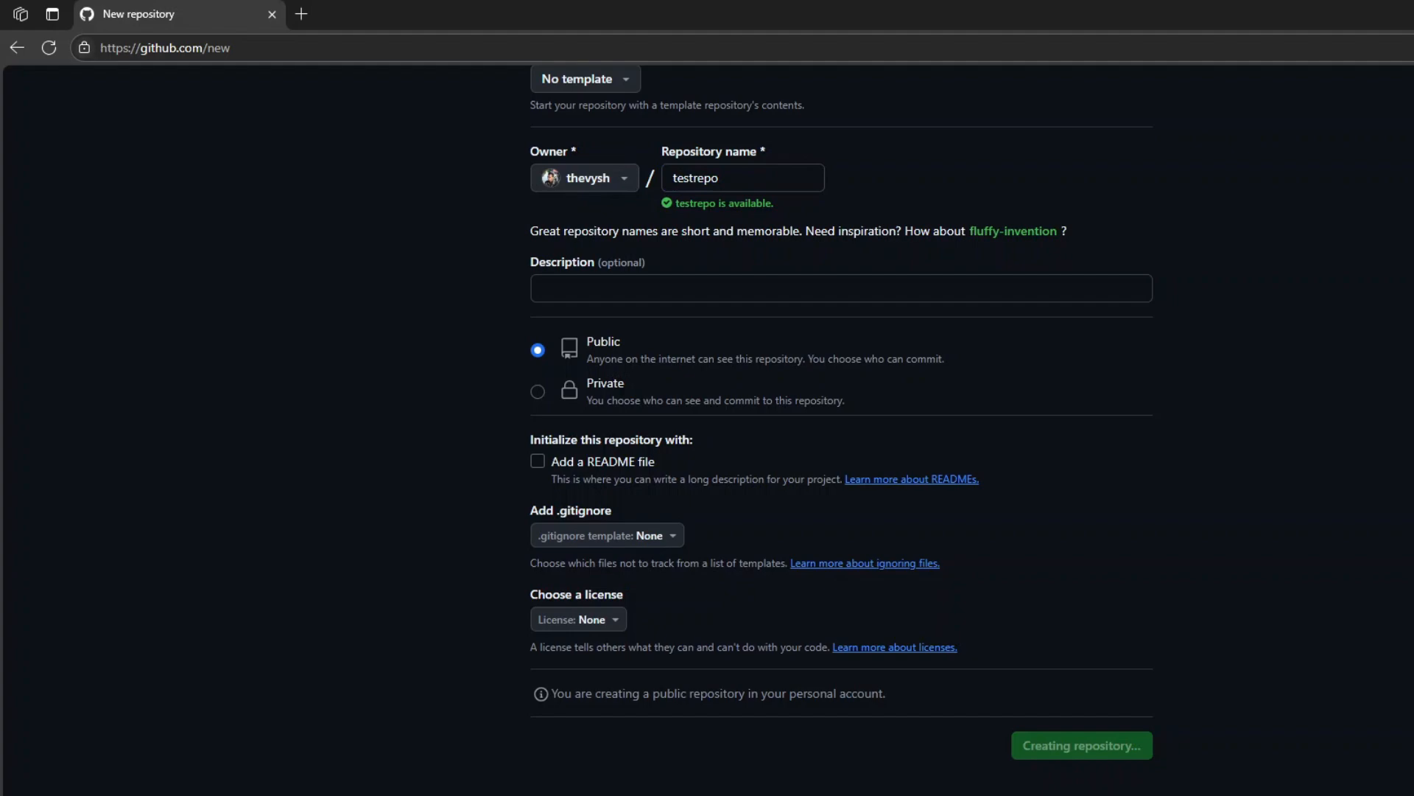
{"action": "left_click", "coordinate": [1080, 745]}
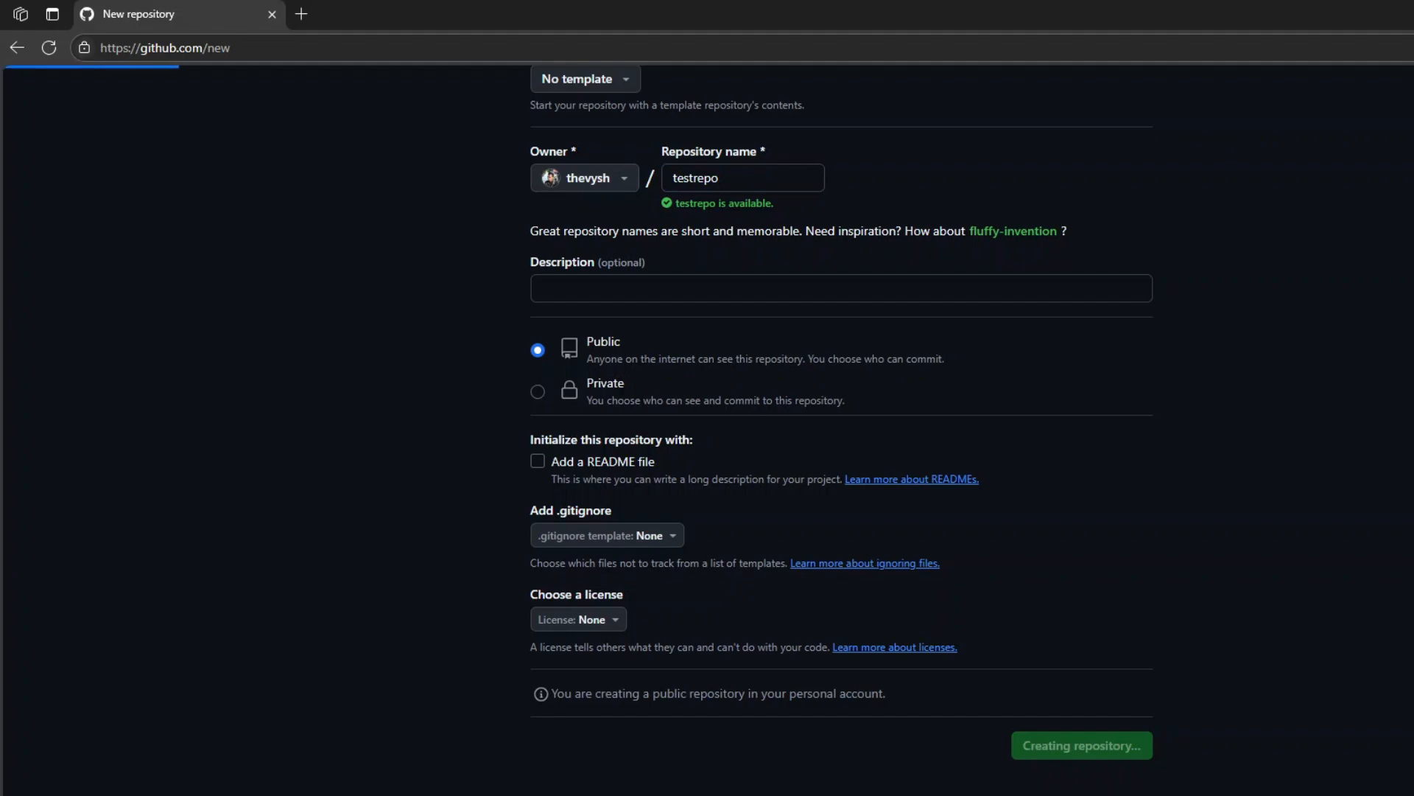
{"action": "left_click", "coordinate": [1081, 748]}
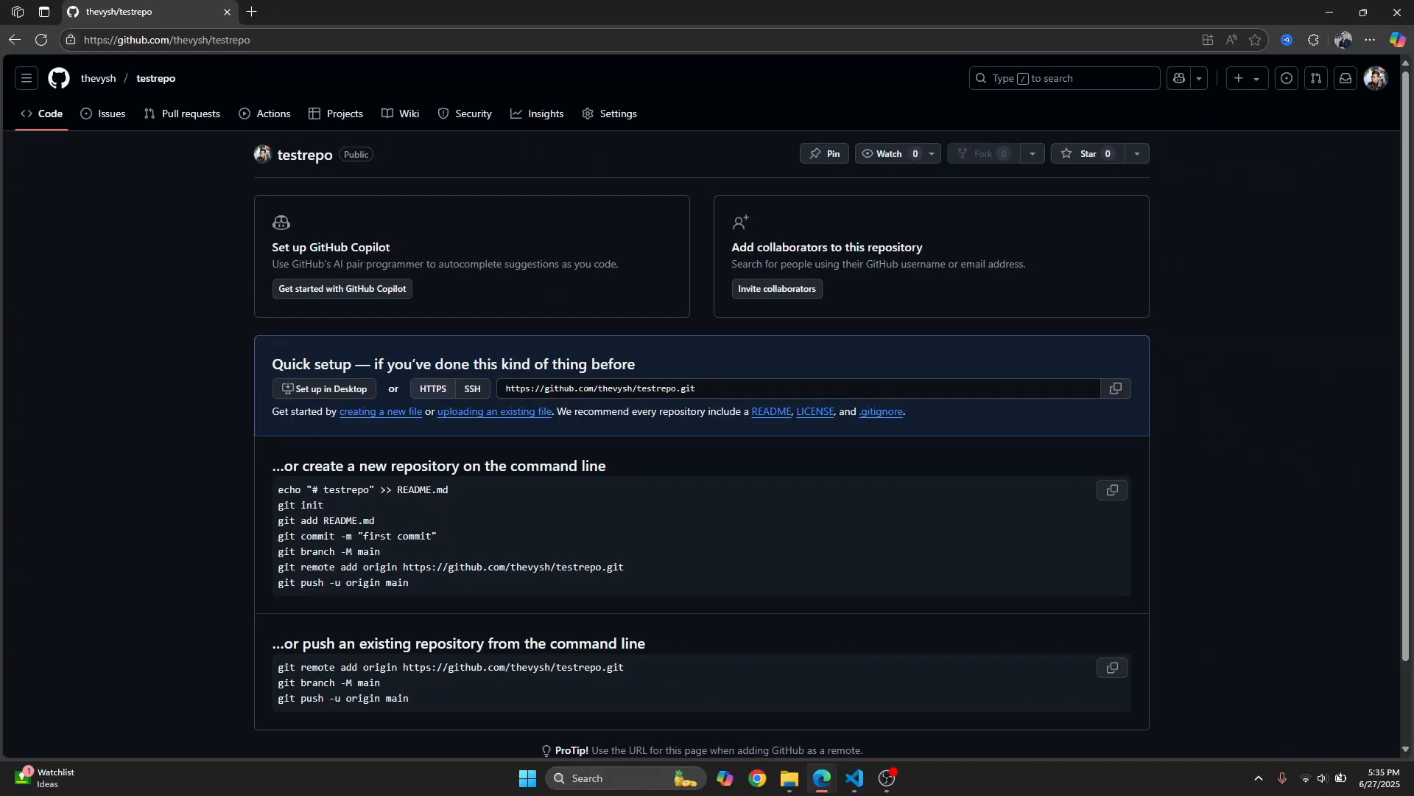
Step: Scroll down the testrepo quick setup page
{"action": "scroll", "scroll_direction": "down", "scroll_amount": 3}
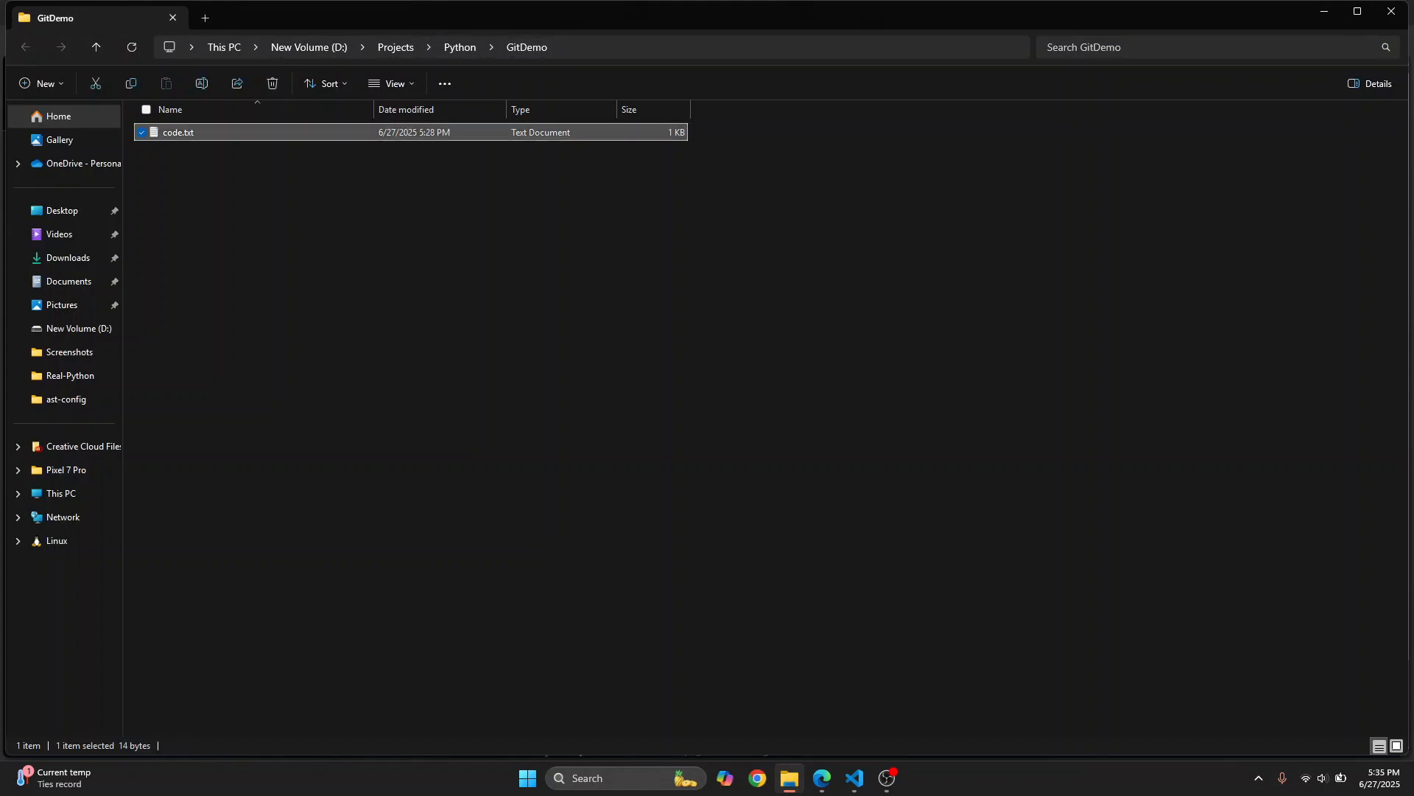
{"action": "double_click", "coordinate": [177, 132]}
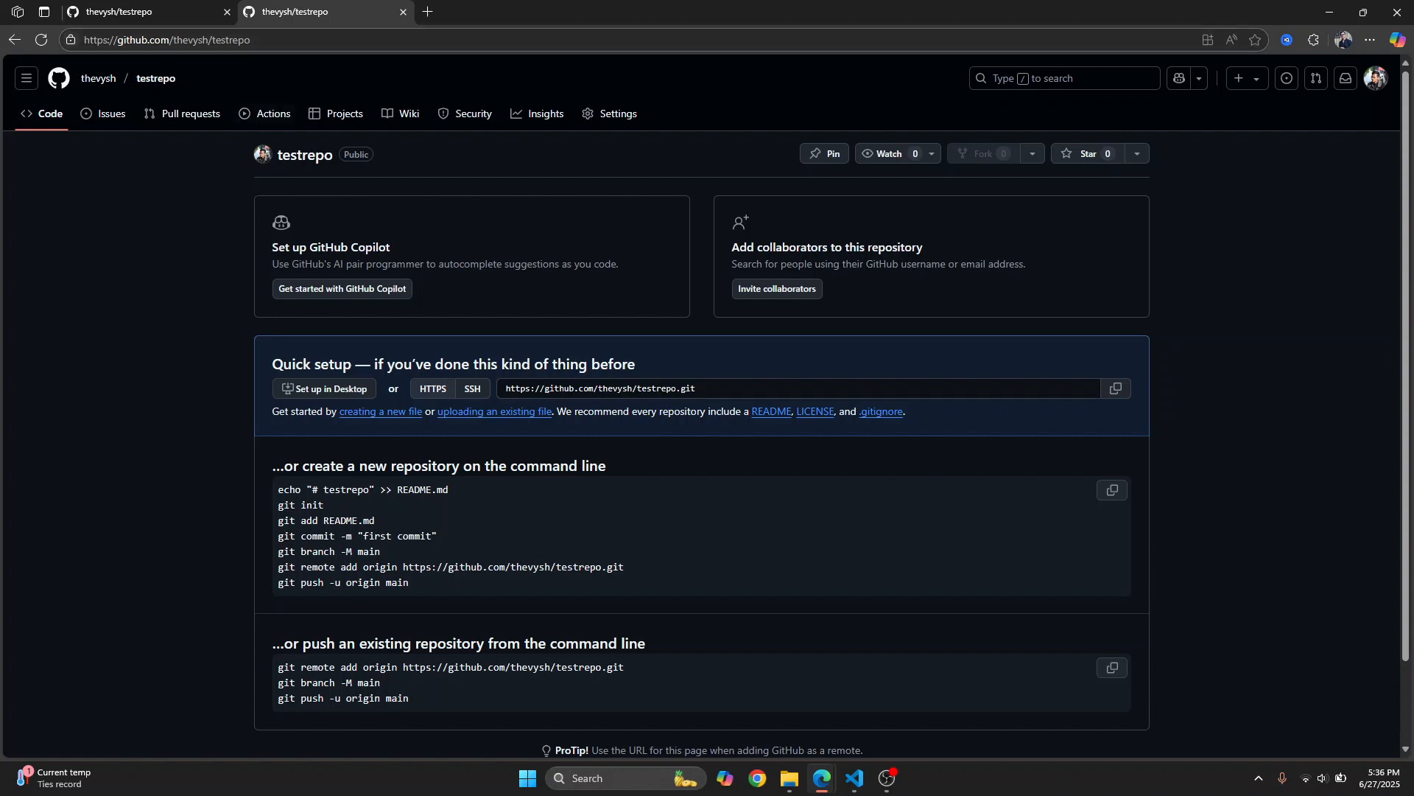
{"action": "left_click", "coordinate": [852, 783]}
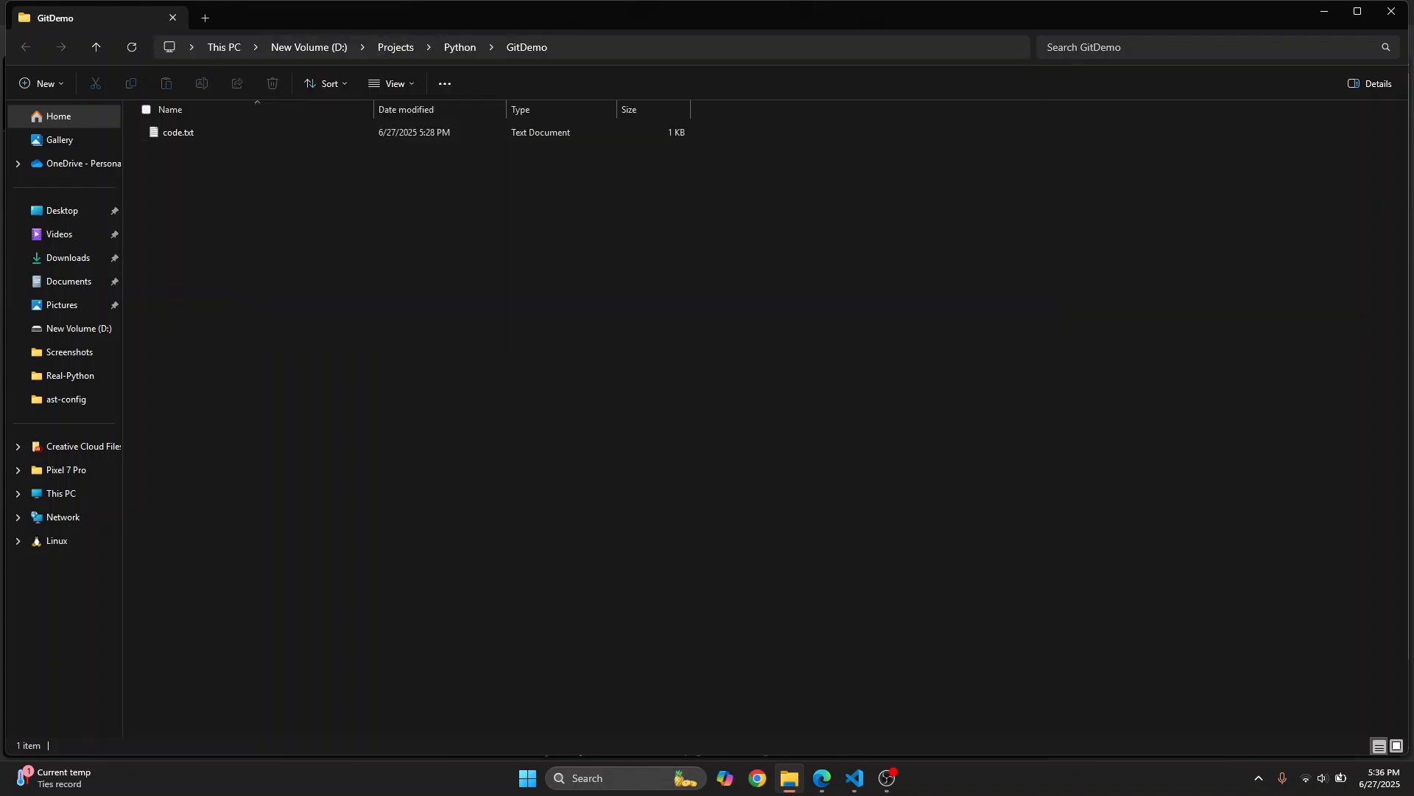
Step: Open Command Prompt in the GitDemo folder and run git init
{"action": "left_click", "coordinate": [900, 778]}
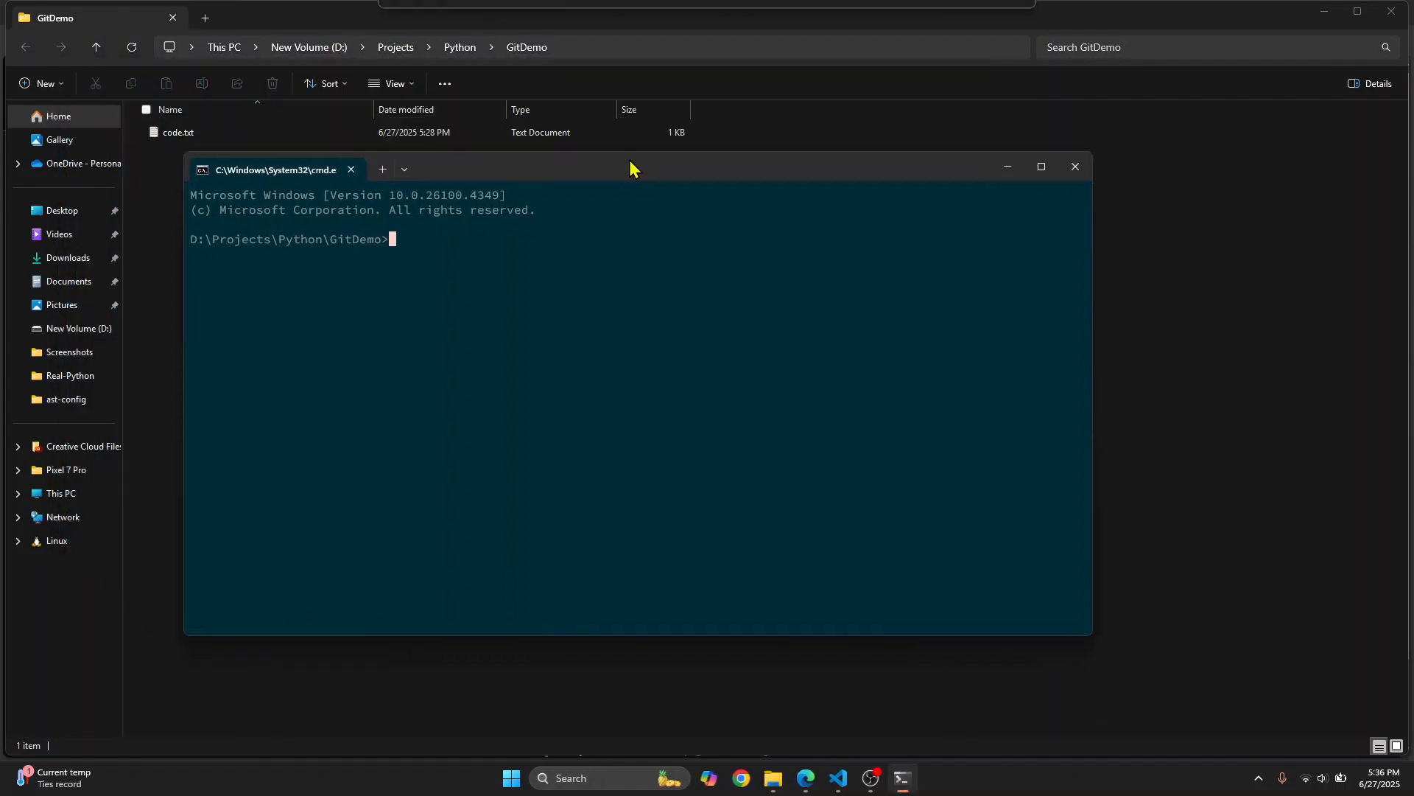
{"action": "left_click_drag", "start_coordinate": [632, 167], "coordinate": [671, 188]}
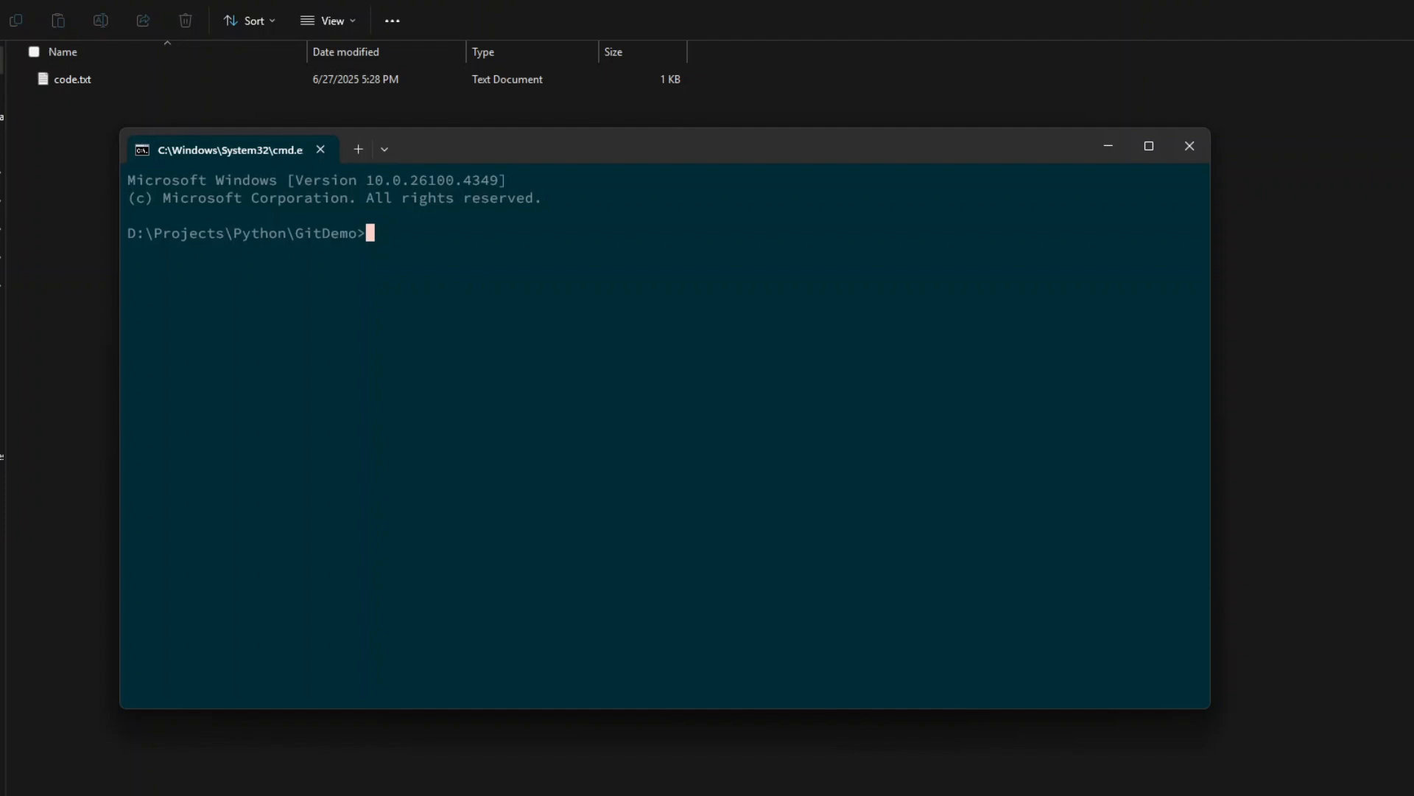
{"action": "type", "text": "git init"}
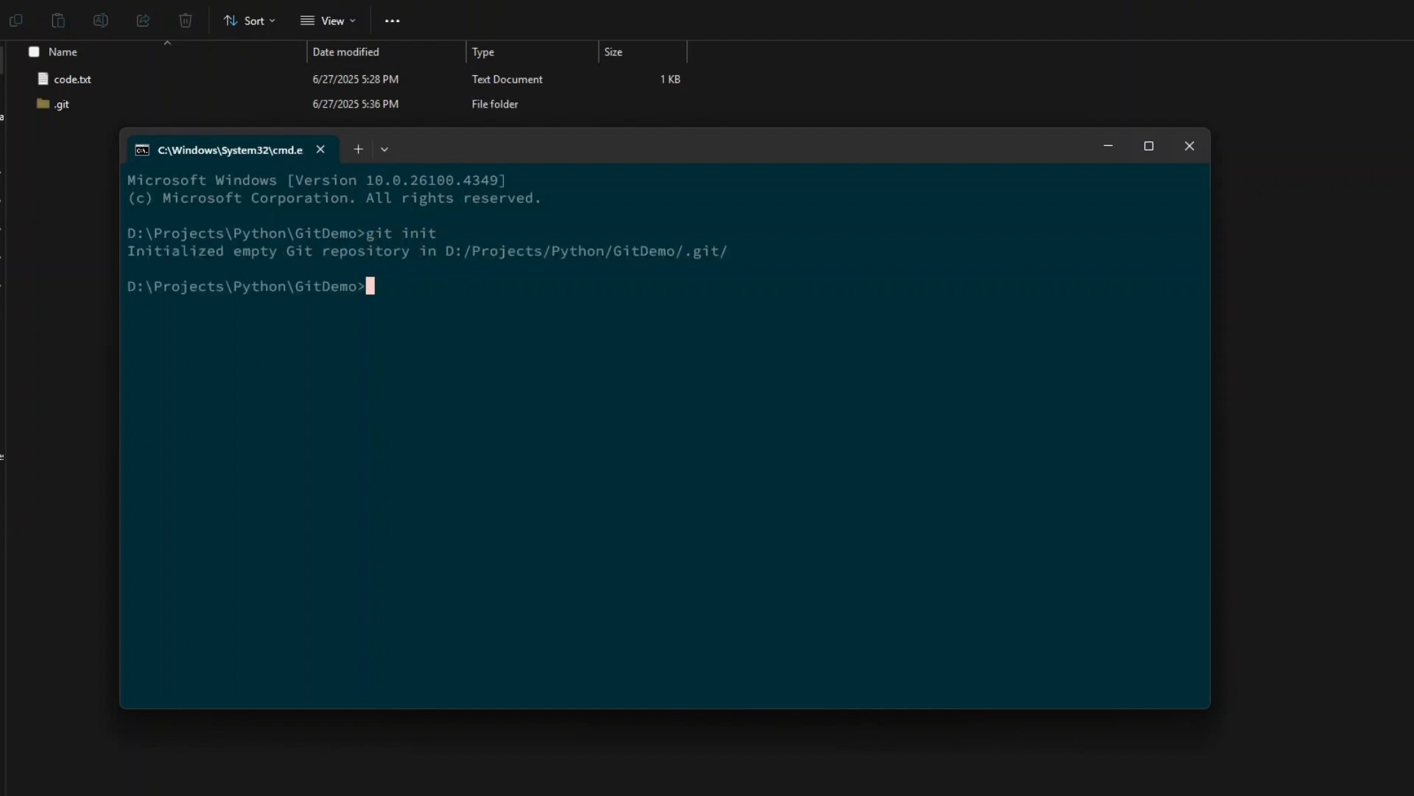
{"action": "left_click_drag", "start_coordinate": [127, 251], "coordinate": [455, 250]}
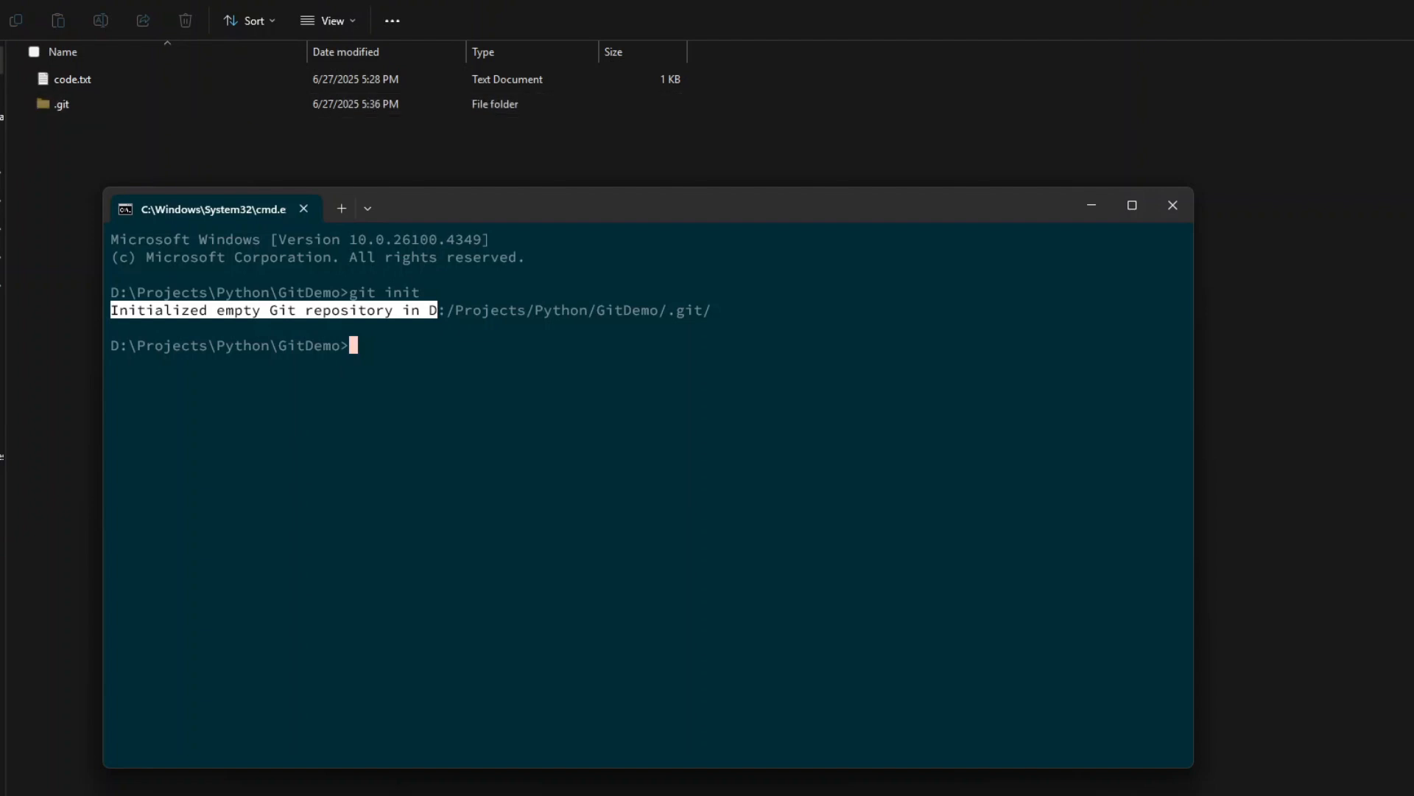
{"action": "left_click", "coordinate": [328, 20]}
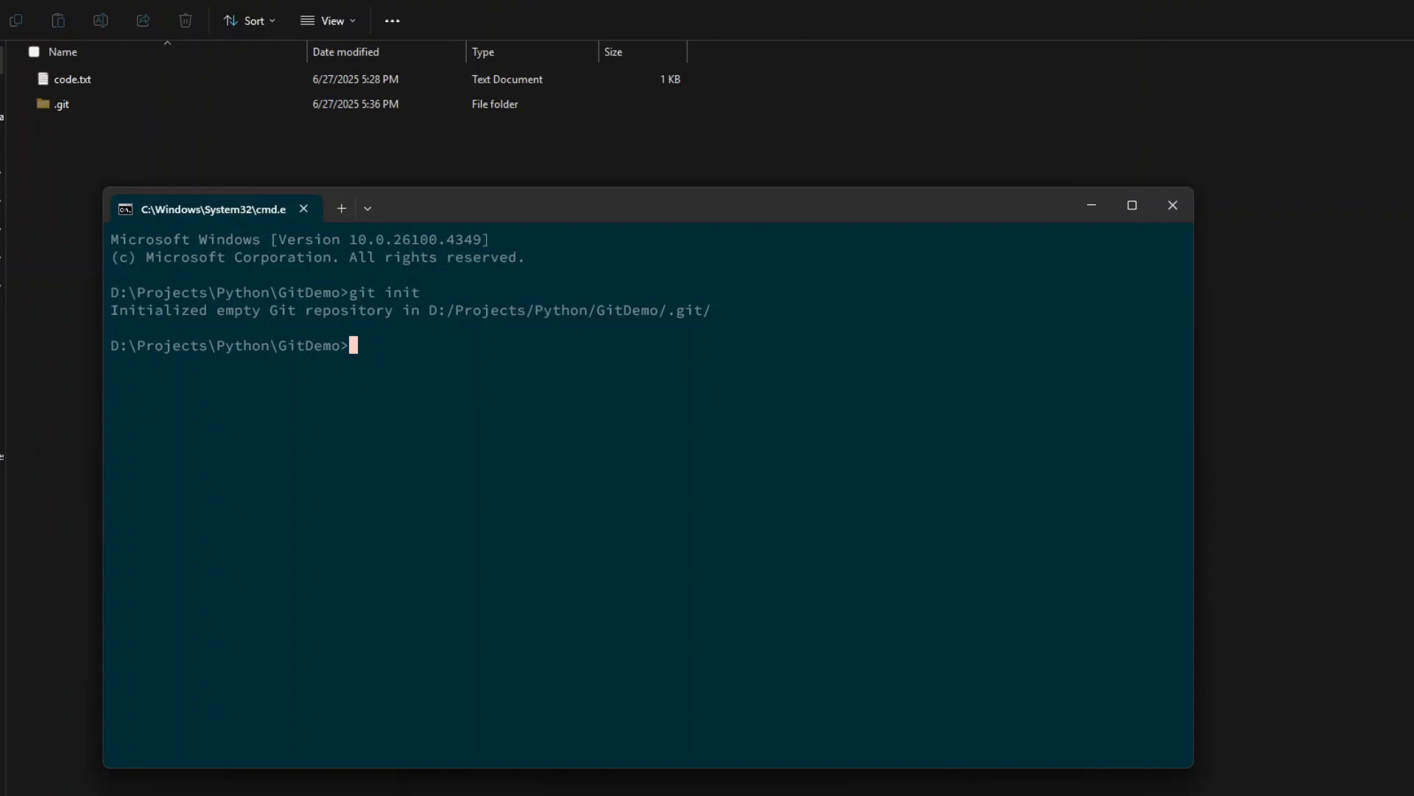
Step: Stage all GitDemo files with 'git add .' and begin typing a commit -m command
{"action": "type", "text": "git a"}
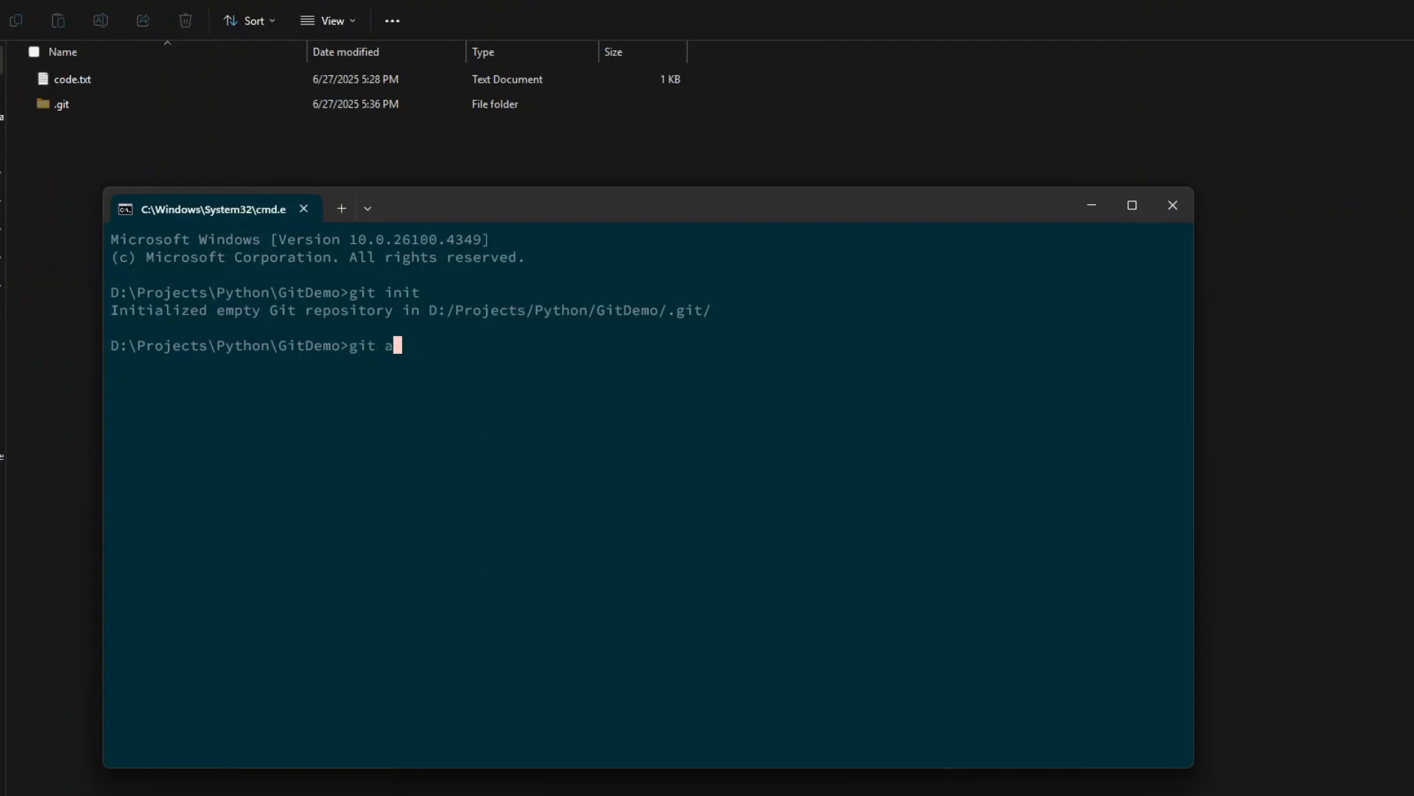
{"action": "type", "text": "dd ."}
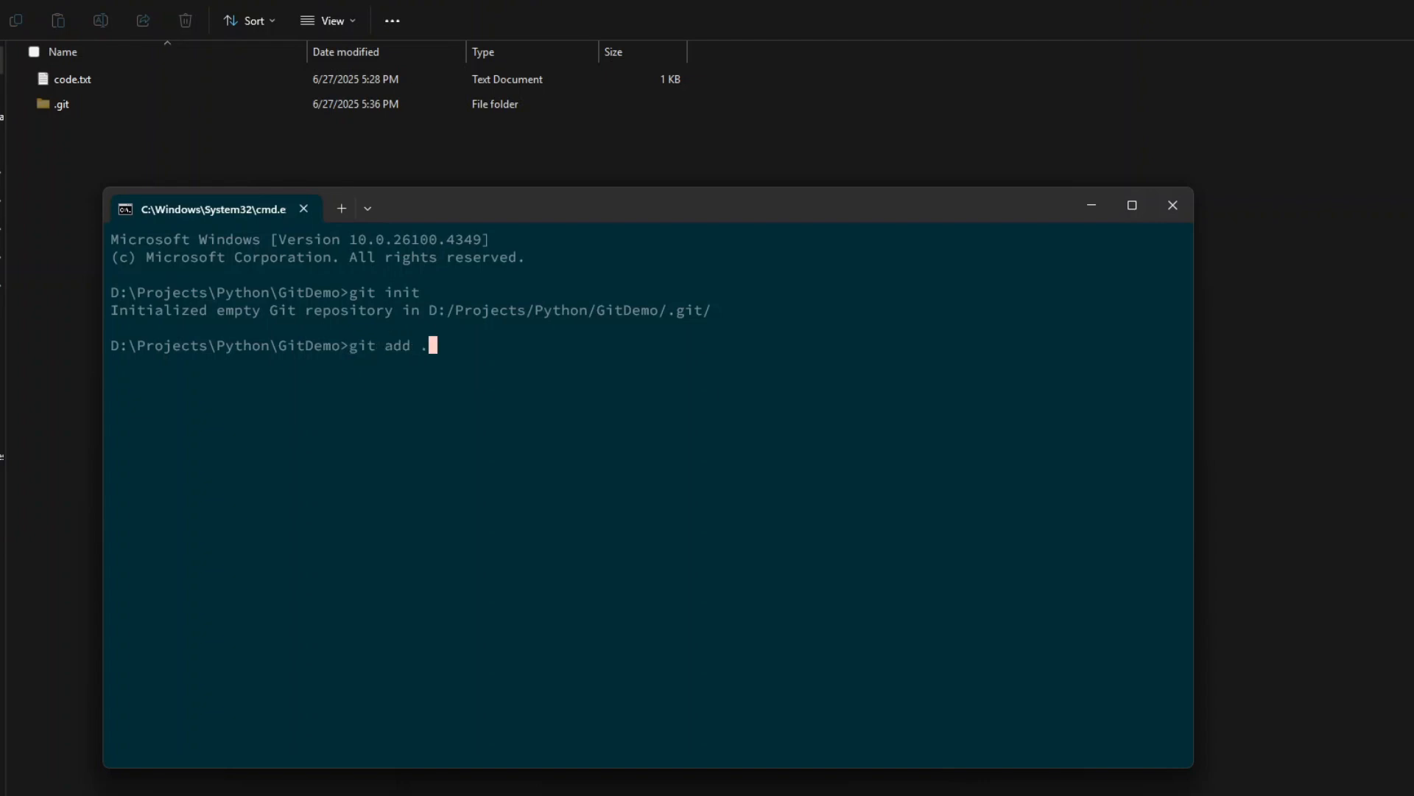
{"action": "left_click", "coordinate": [72, 79]}
{"action": "type", "text": "git cc"}
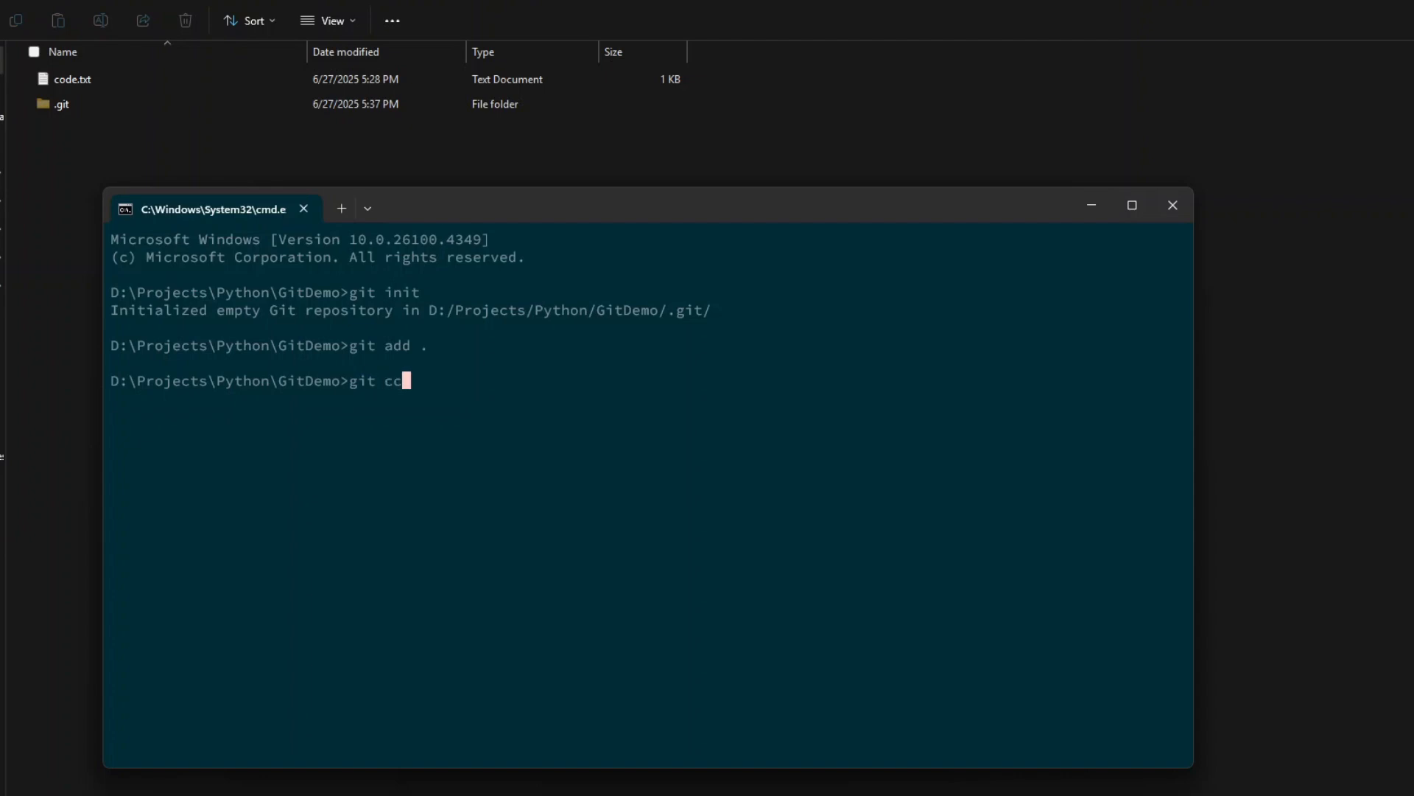
{"action": "type", "text": "ommit"}
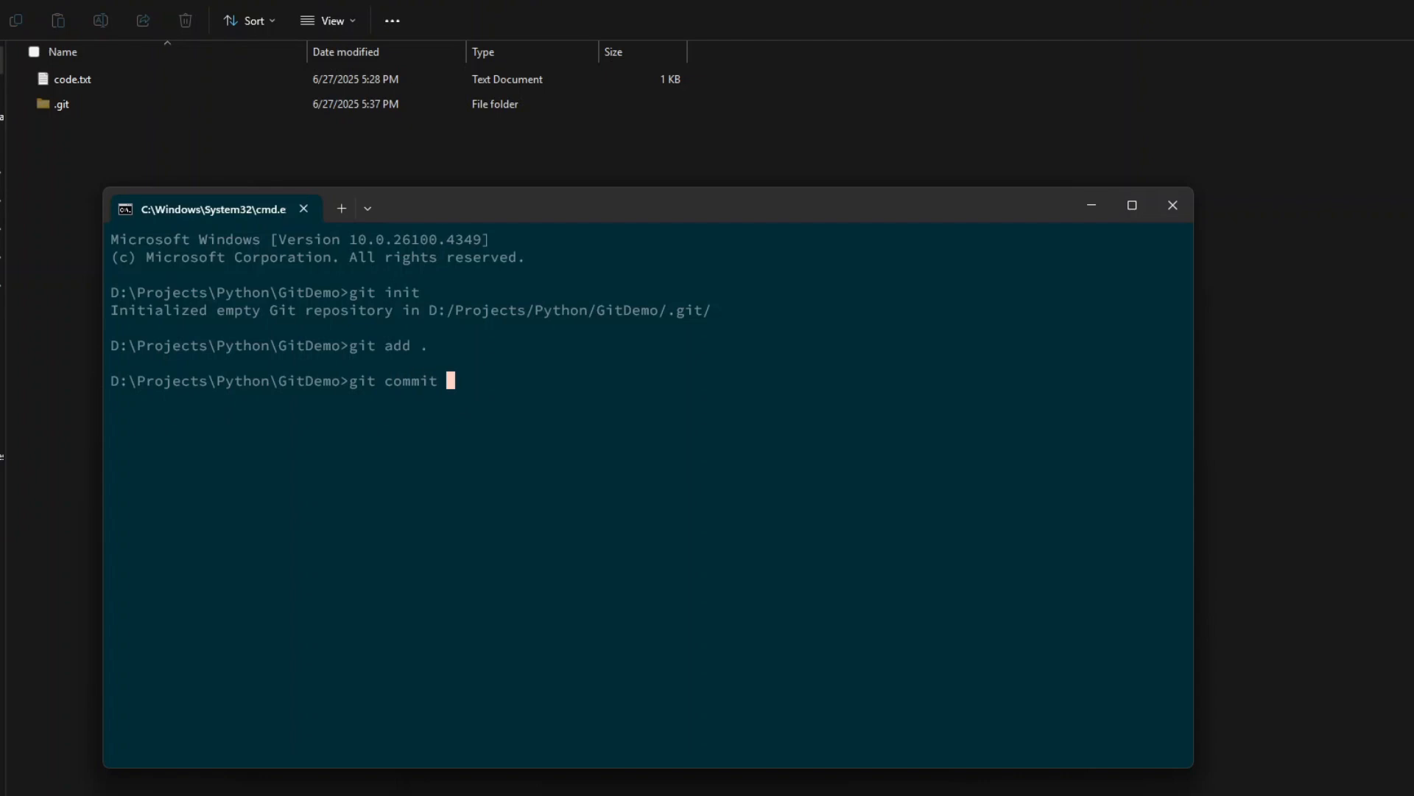
{"action": "type", "text": "-m \"\""}
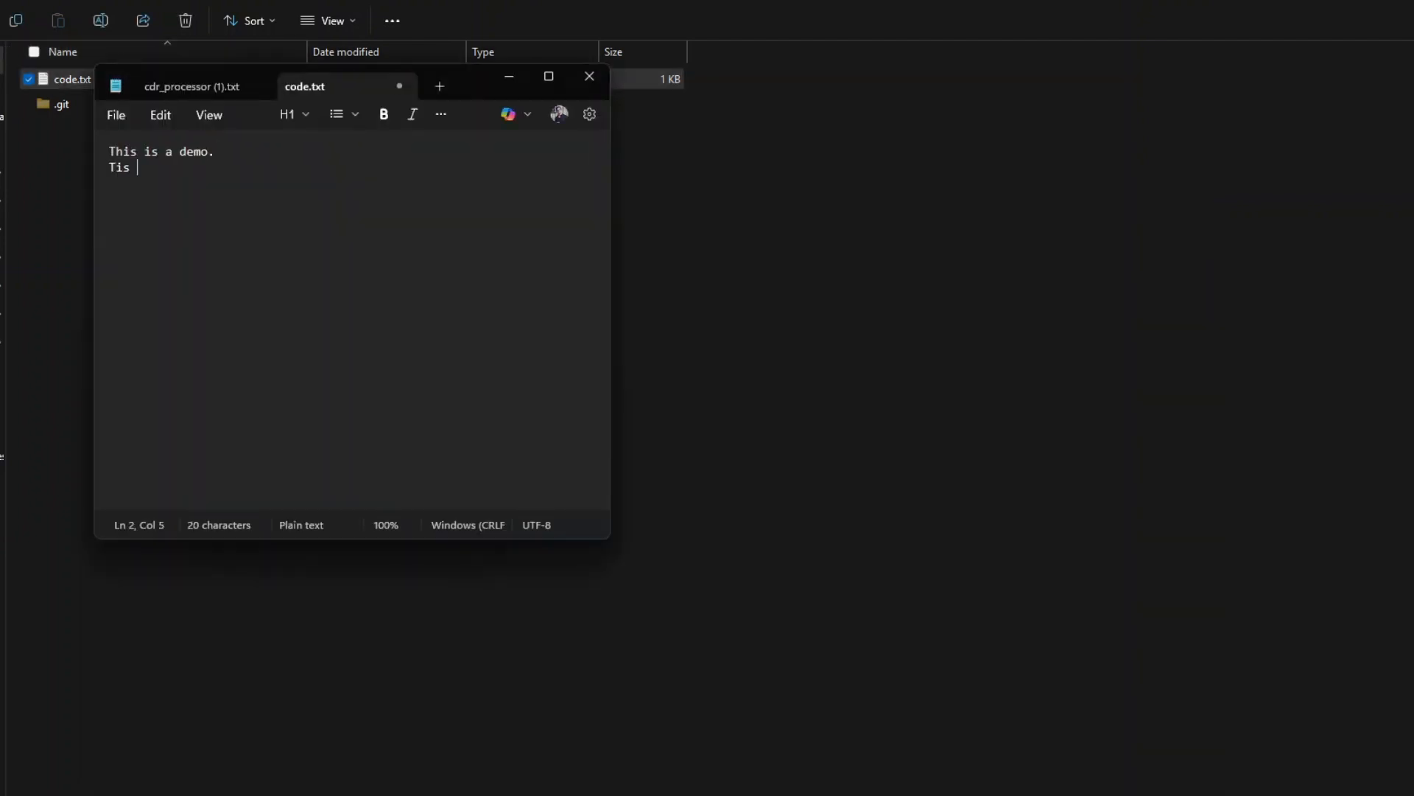
Step: Type a second line about the new change into code.txt, then return to GitDemo
{"action": "type", "text": "is new cha"}
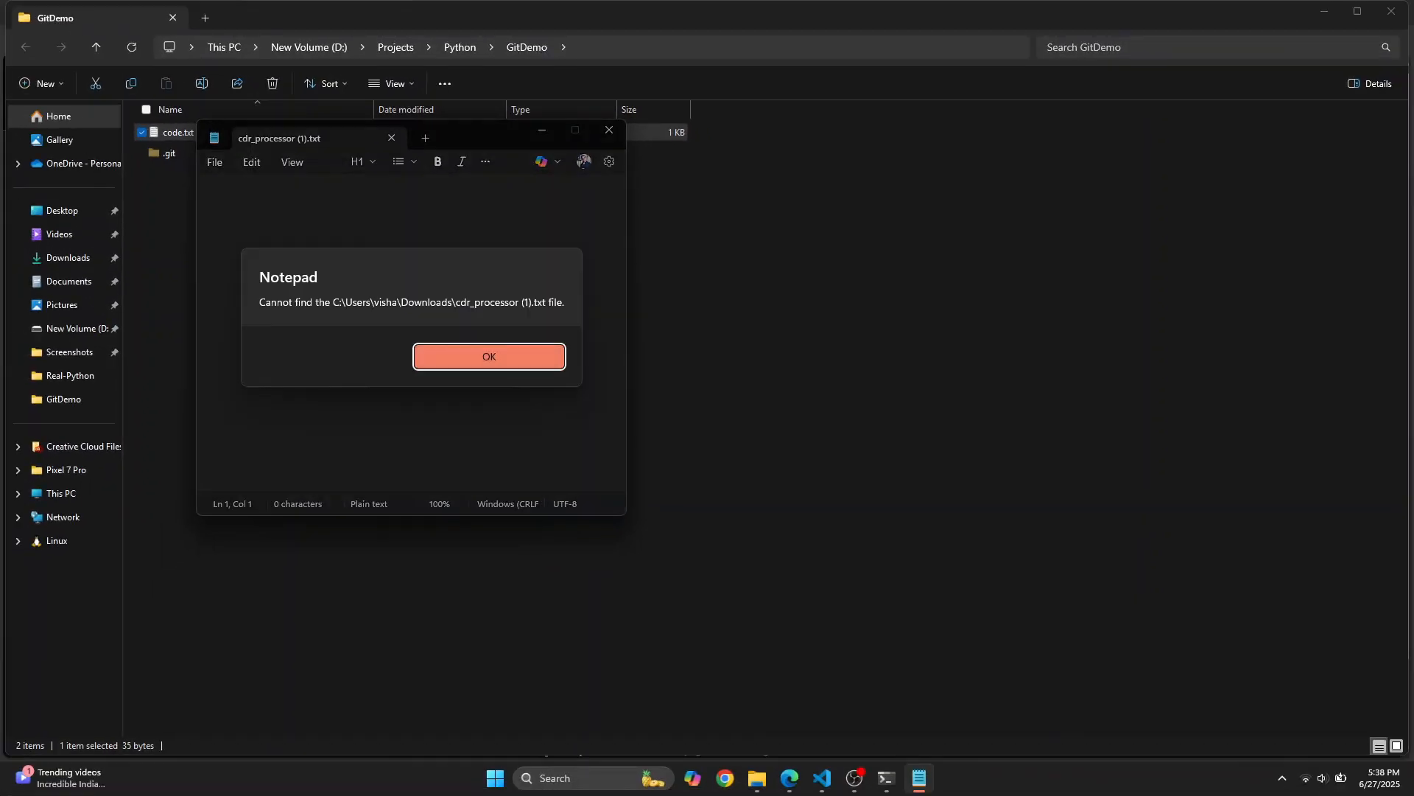
{"action": "left_click", "coordinate": [487, 355]}
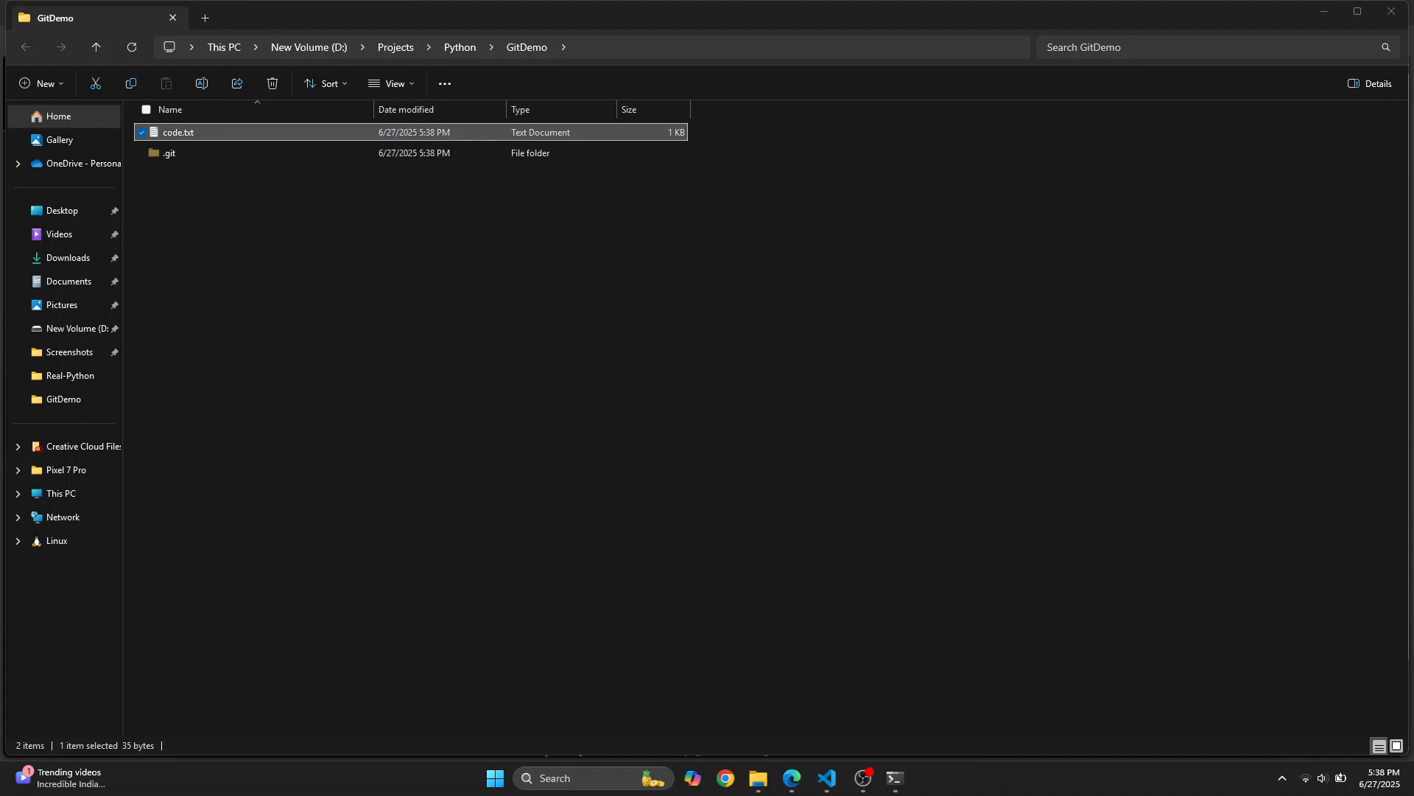
{"action": "left_click", "coordinate": [900, 778]}
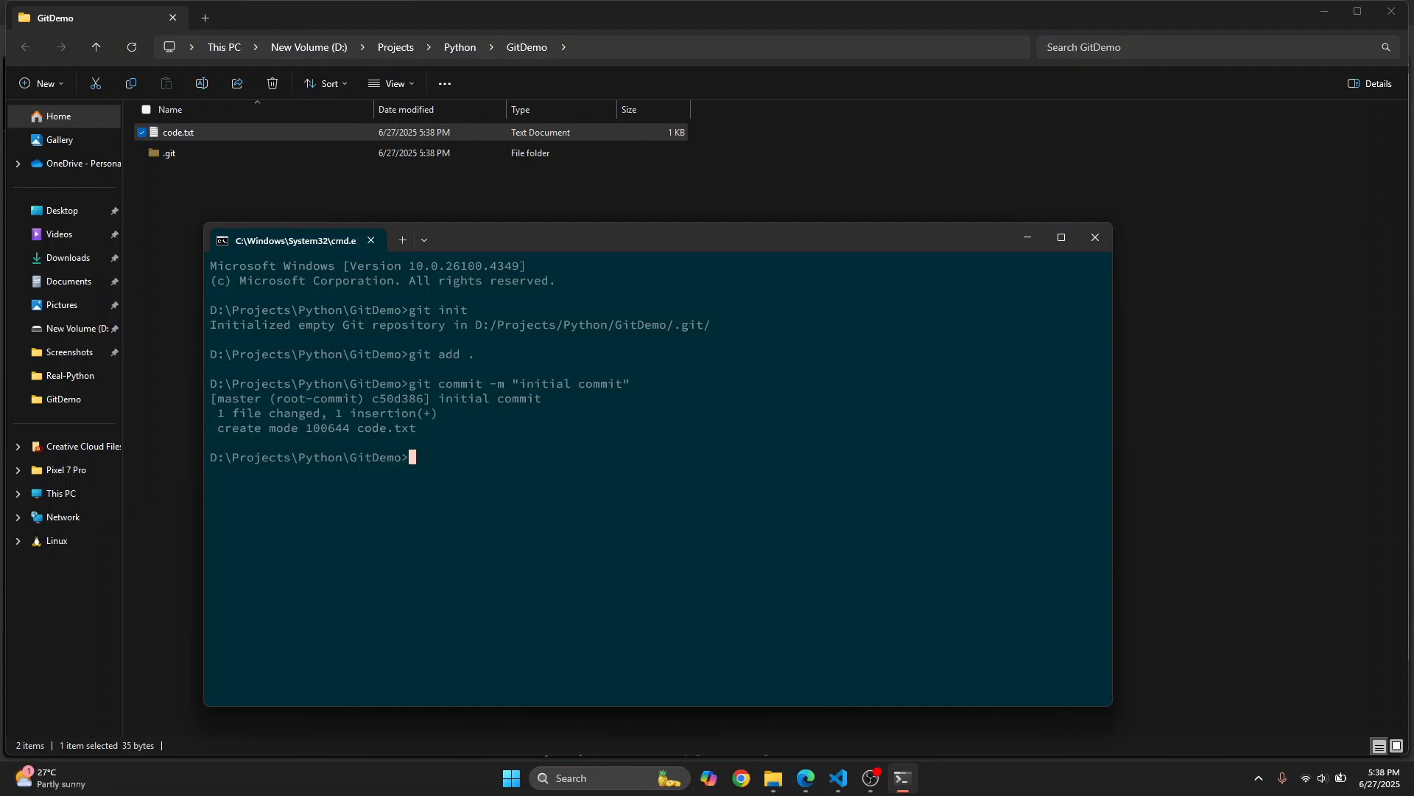
{"action": "mouse_move", "coordinate": [837, 777]}
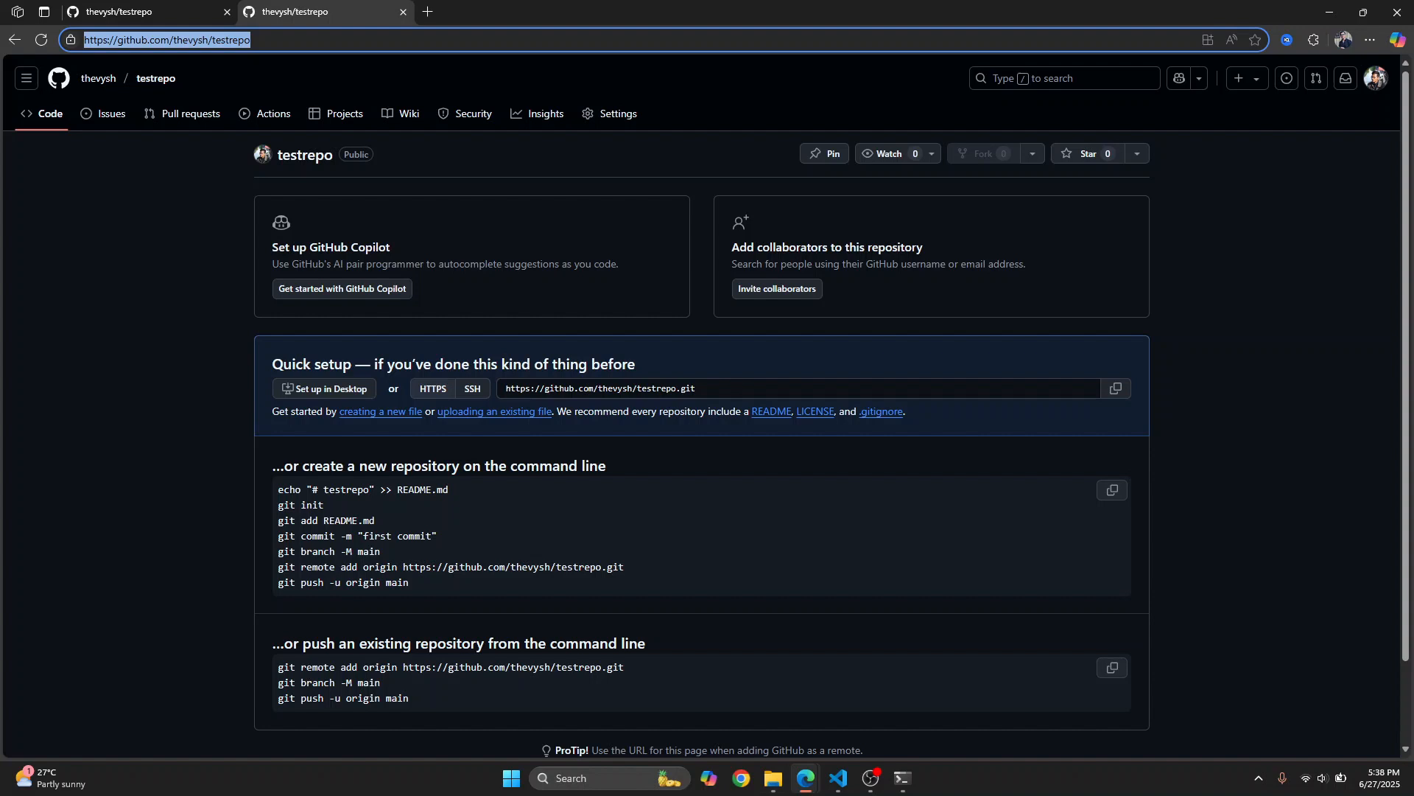
{"action": "type", "text": "git remote a"}
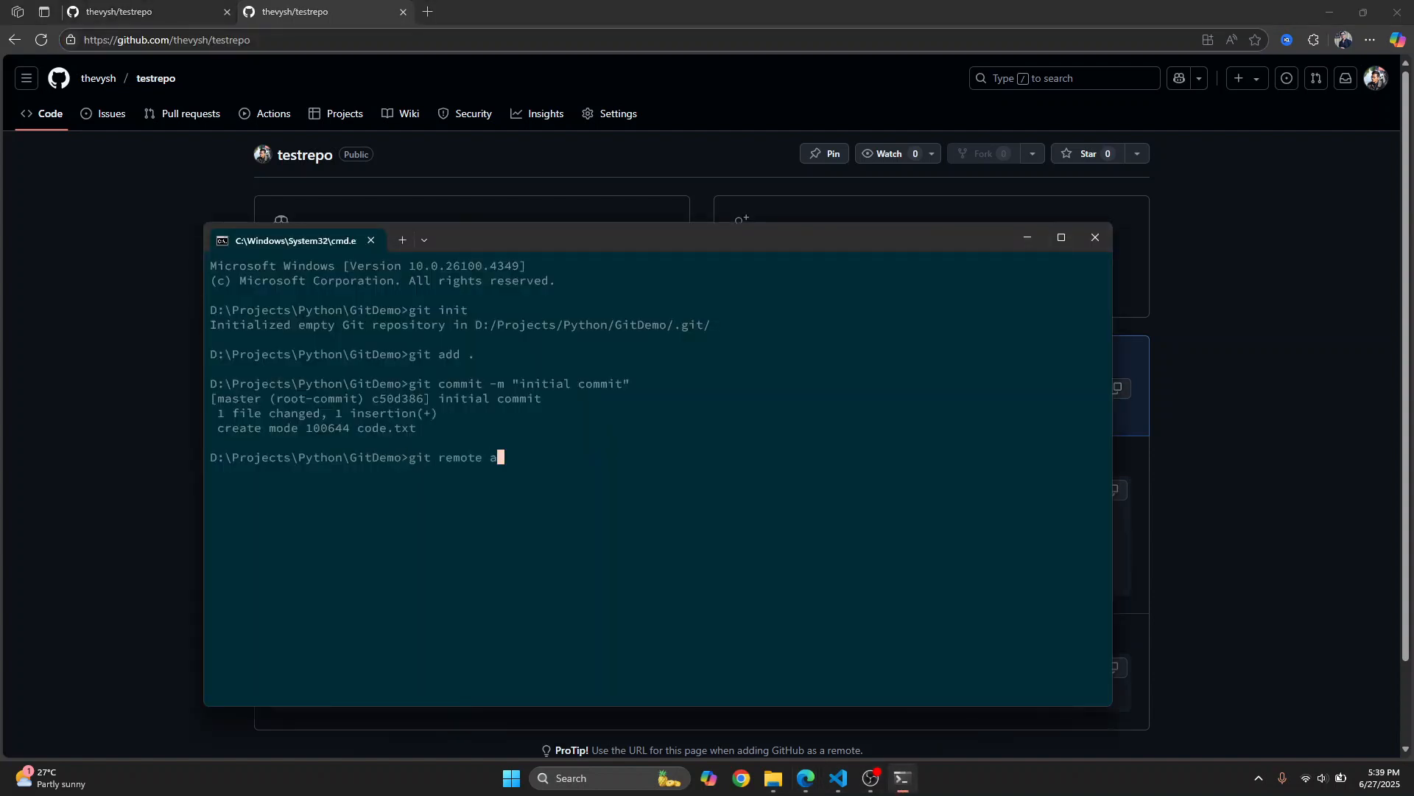
{"action": "type", "text": "dd origin"}
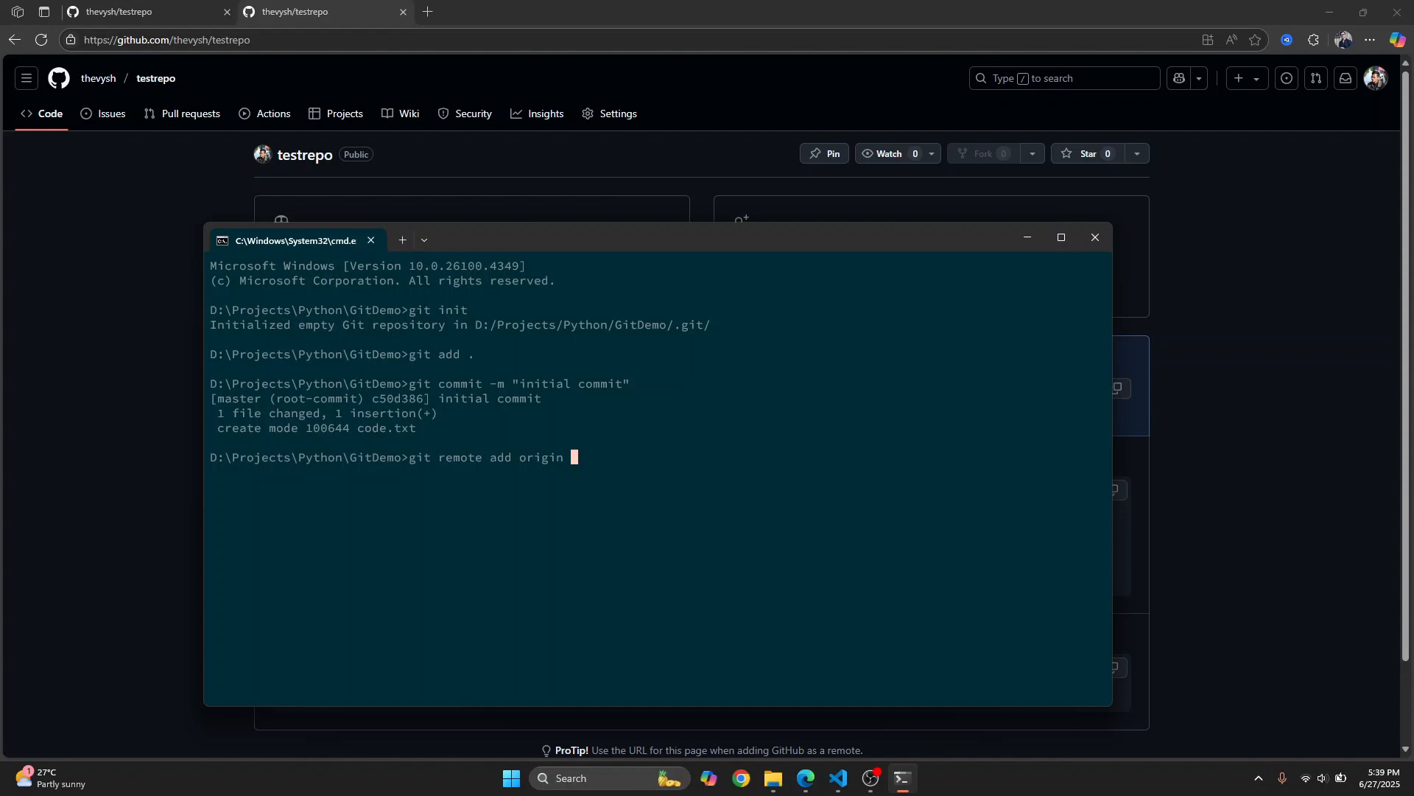
{"action": "type", "text": "https://github.com/thevysh/testrepo.git"}
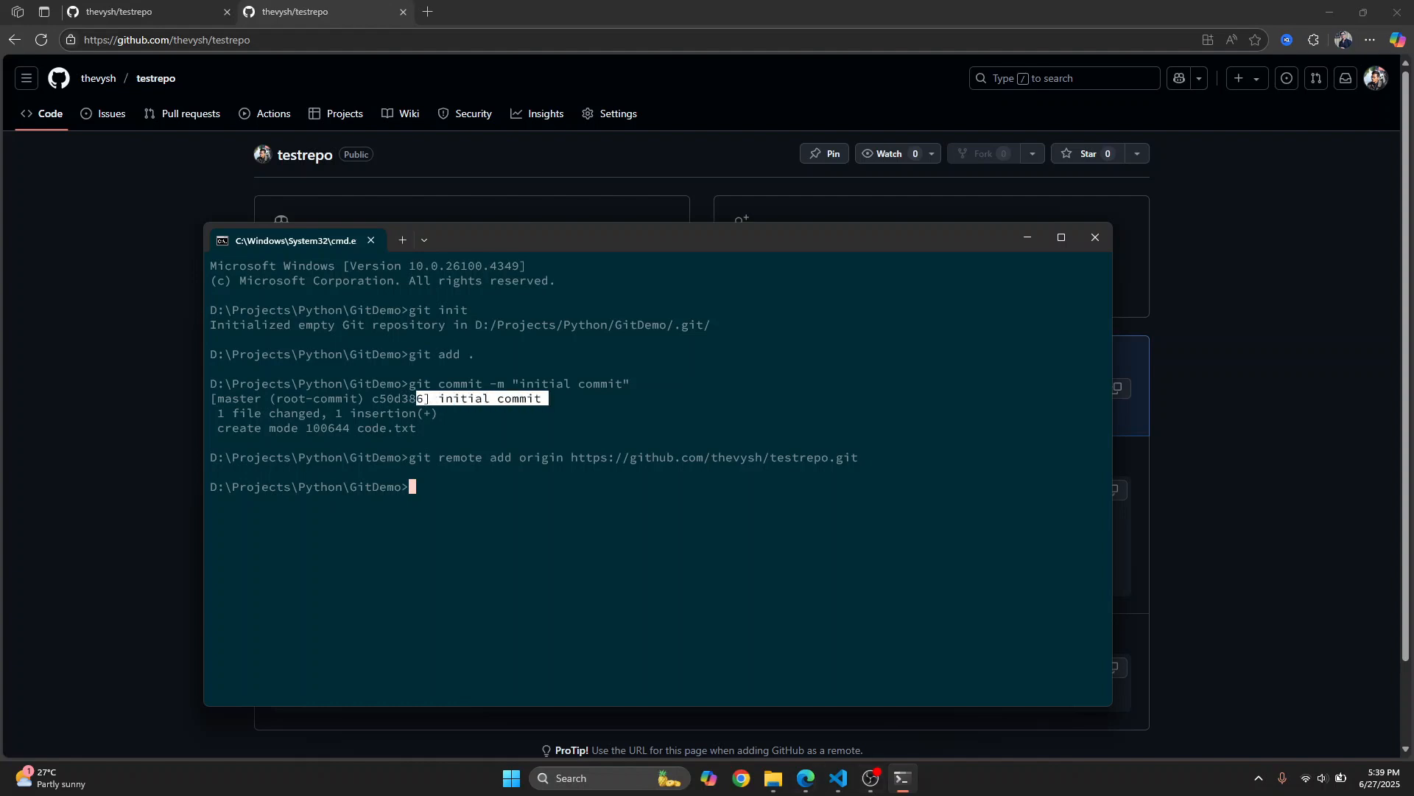
{"action": "key", "text": "alt+tab"}
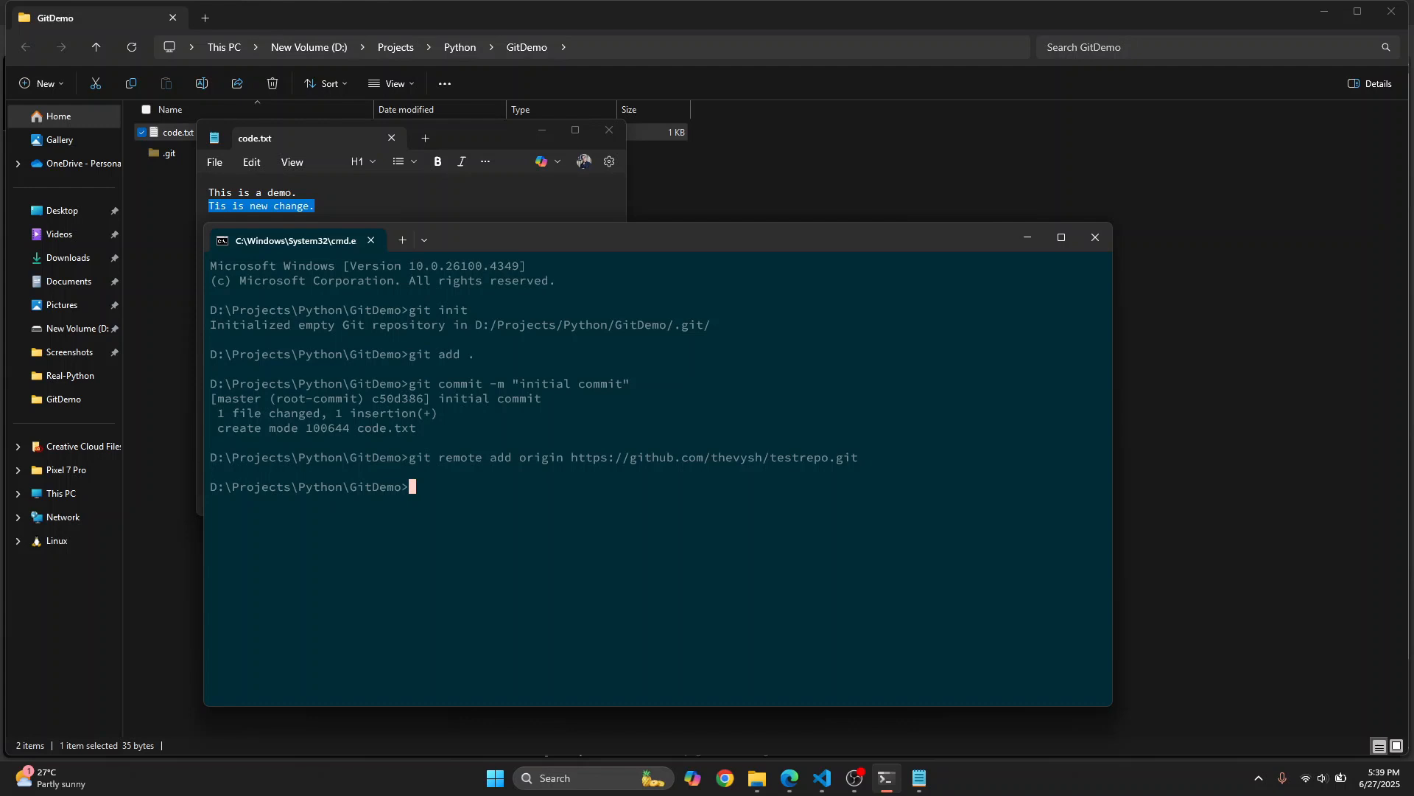
Step: Run 'git push origin master' to upload the local commit
{"action": "type", "text": "git p"}
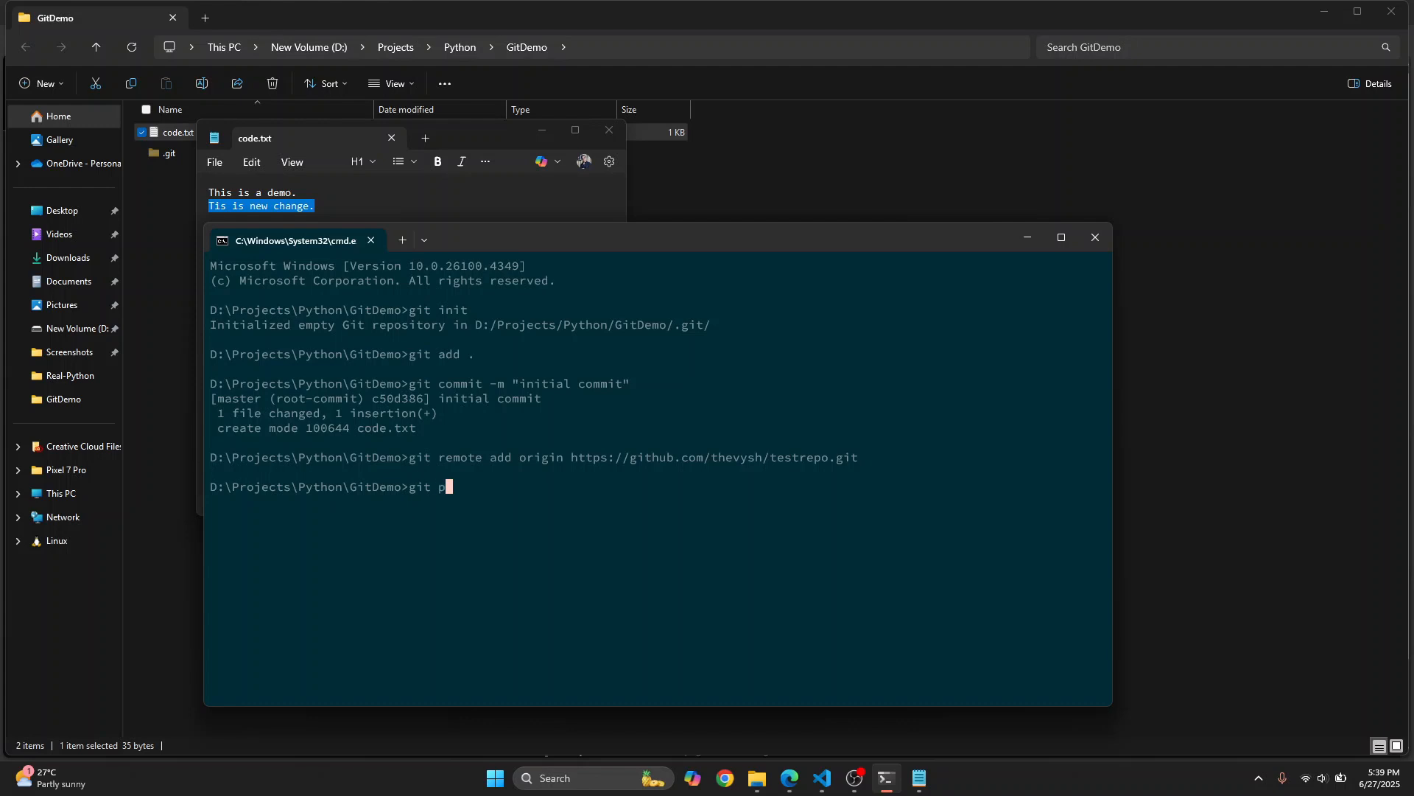
{"action": "key", "text": "Backspace"}
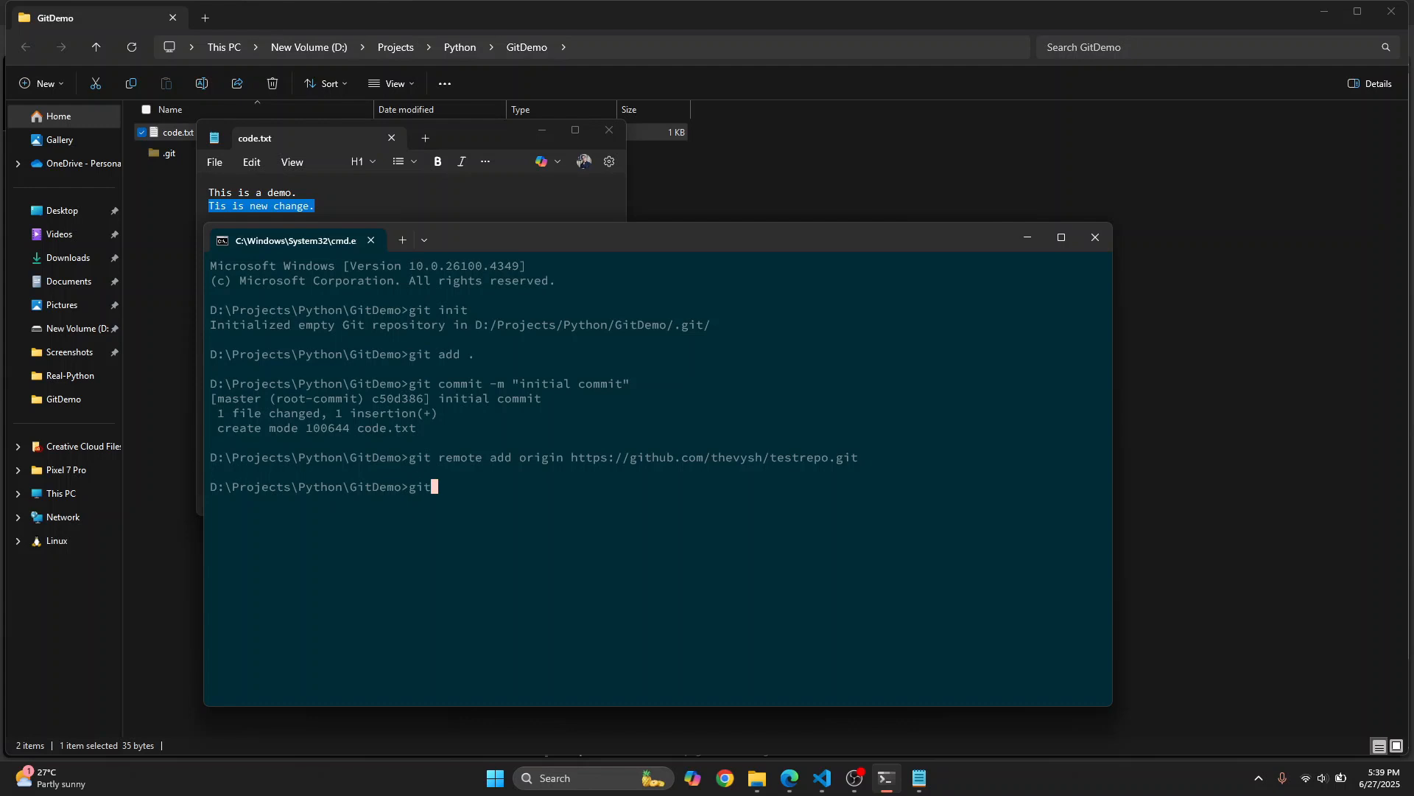
{"action": "type", "text": "push origin"}
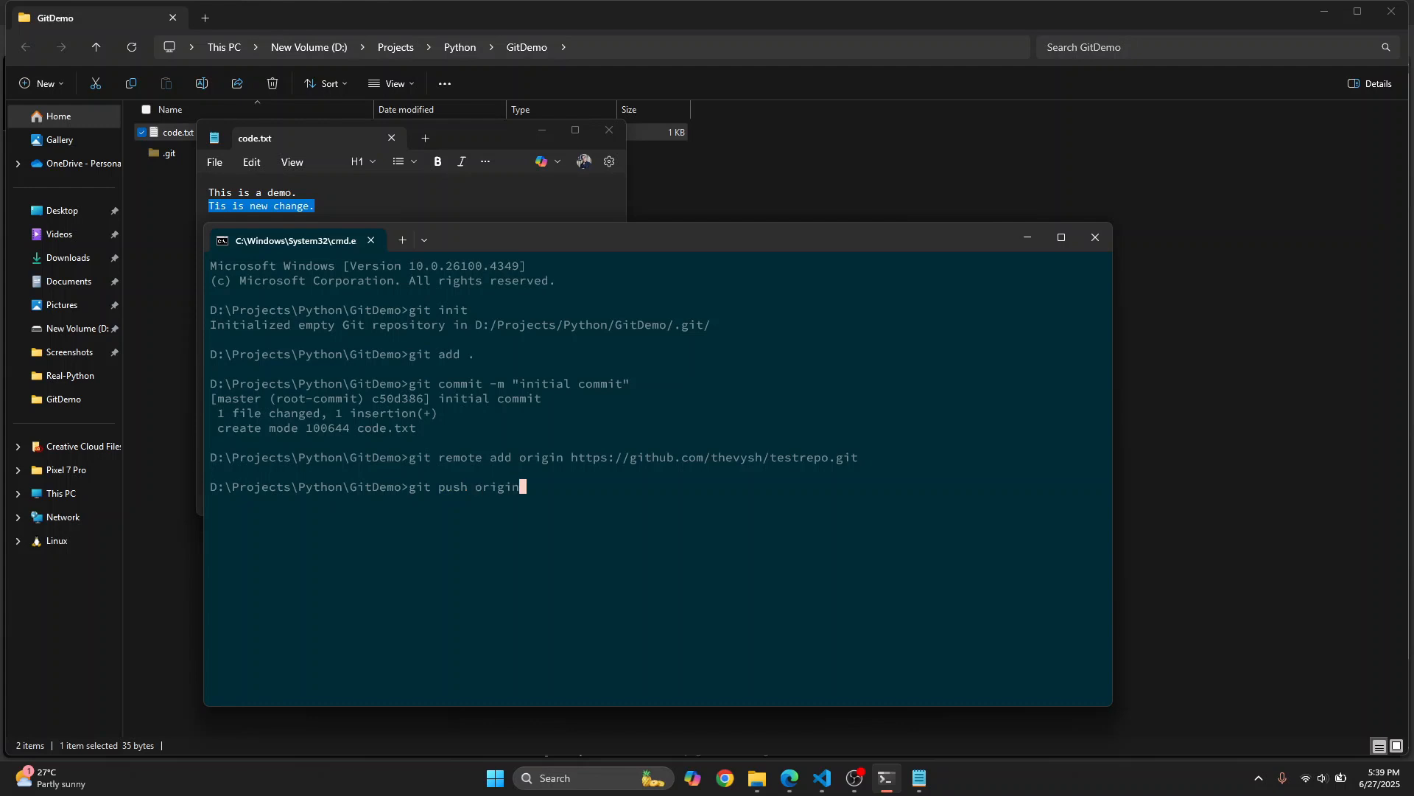
{"action": "type", "text": "\" \""}
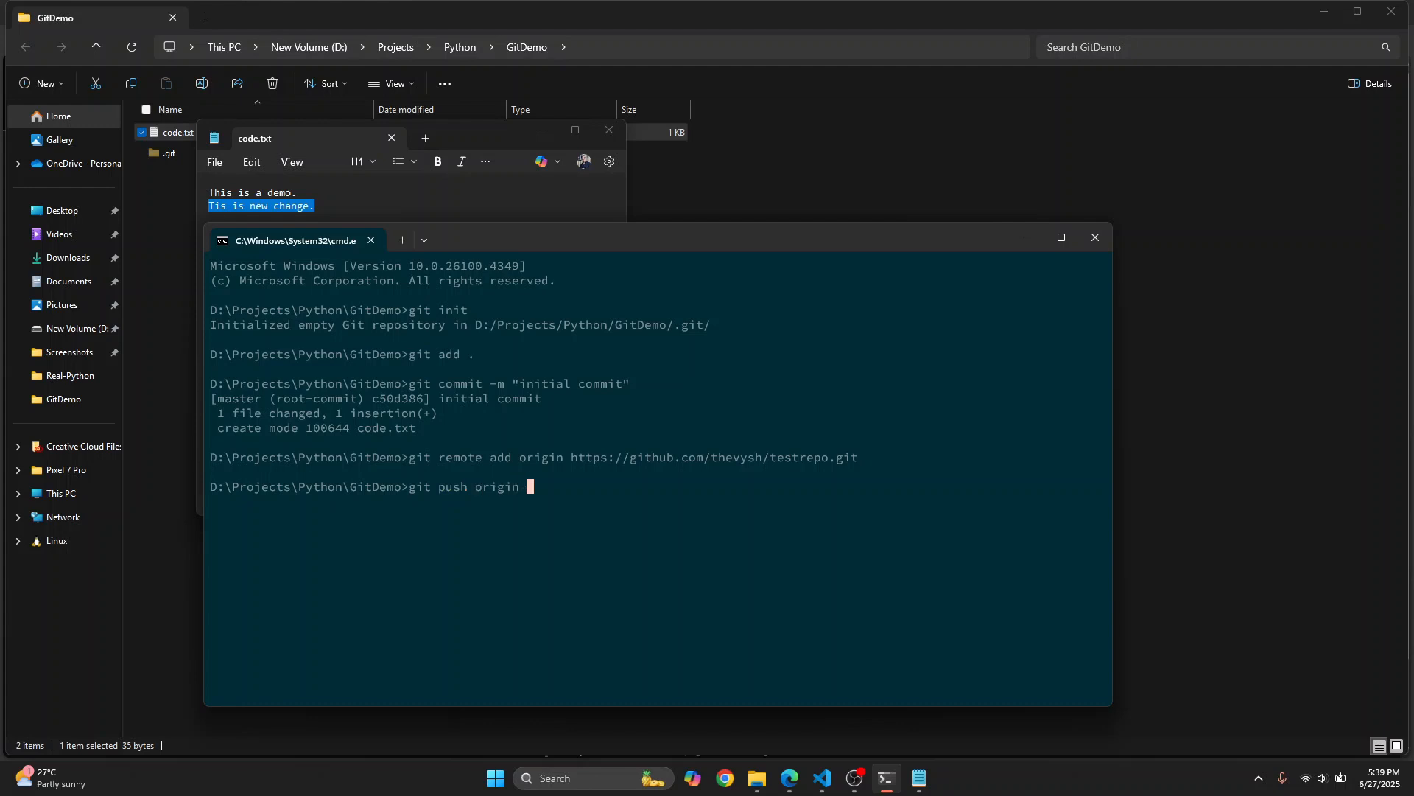
{"action": "type", "text": "master"}
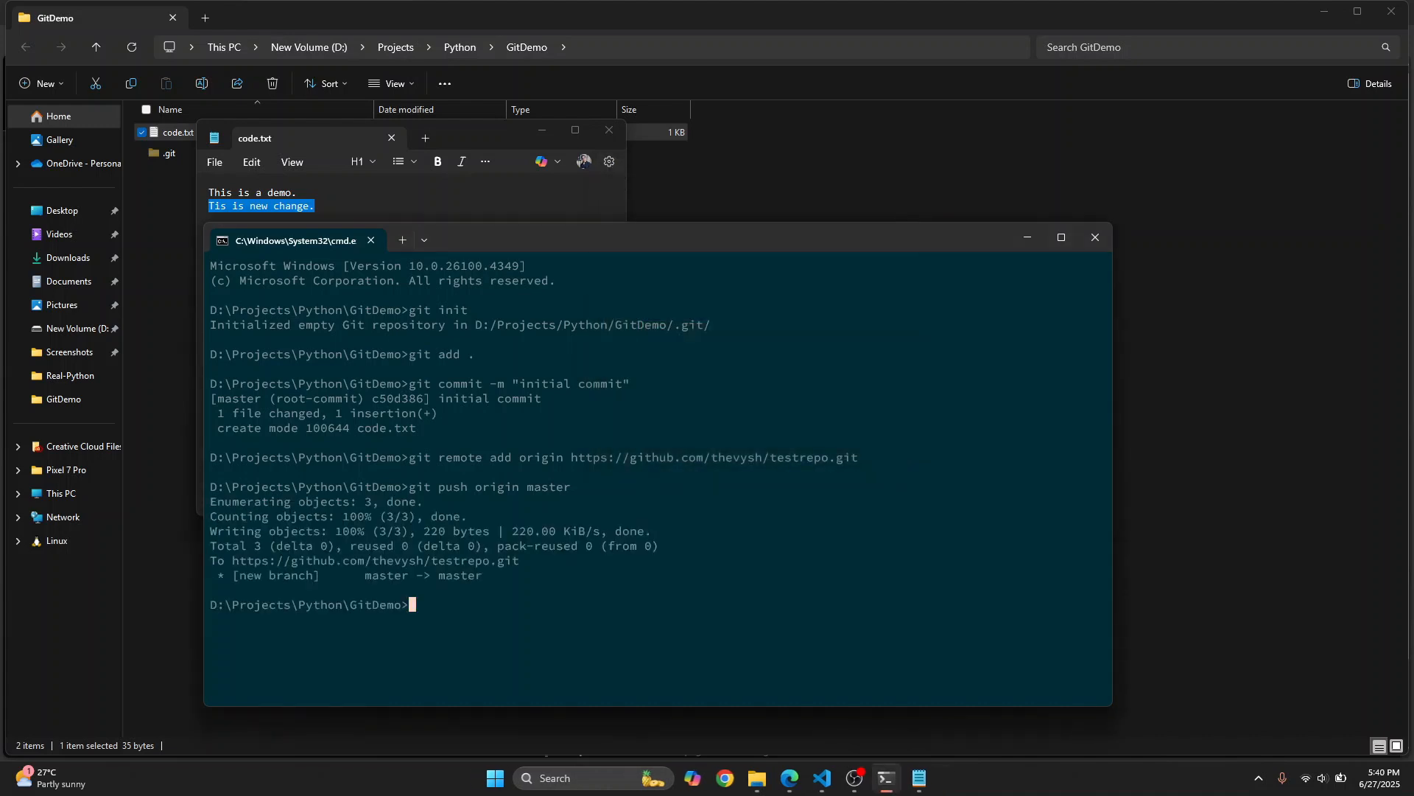
Step: View code.txt on GitHub testrepo showing only 'This is a demo'
{"action": "left_click", "coordinate": [1025, 238]}
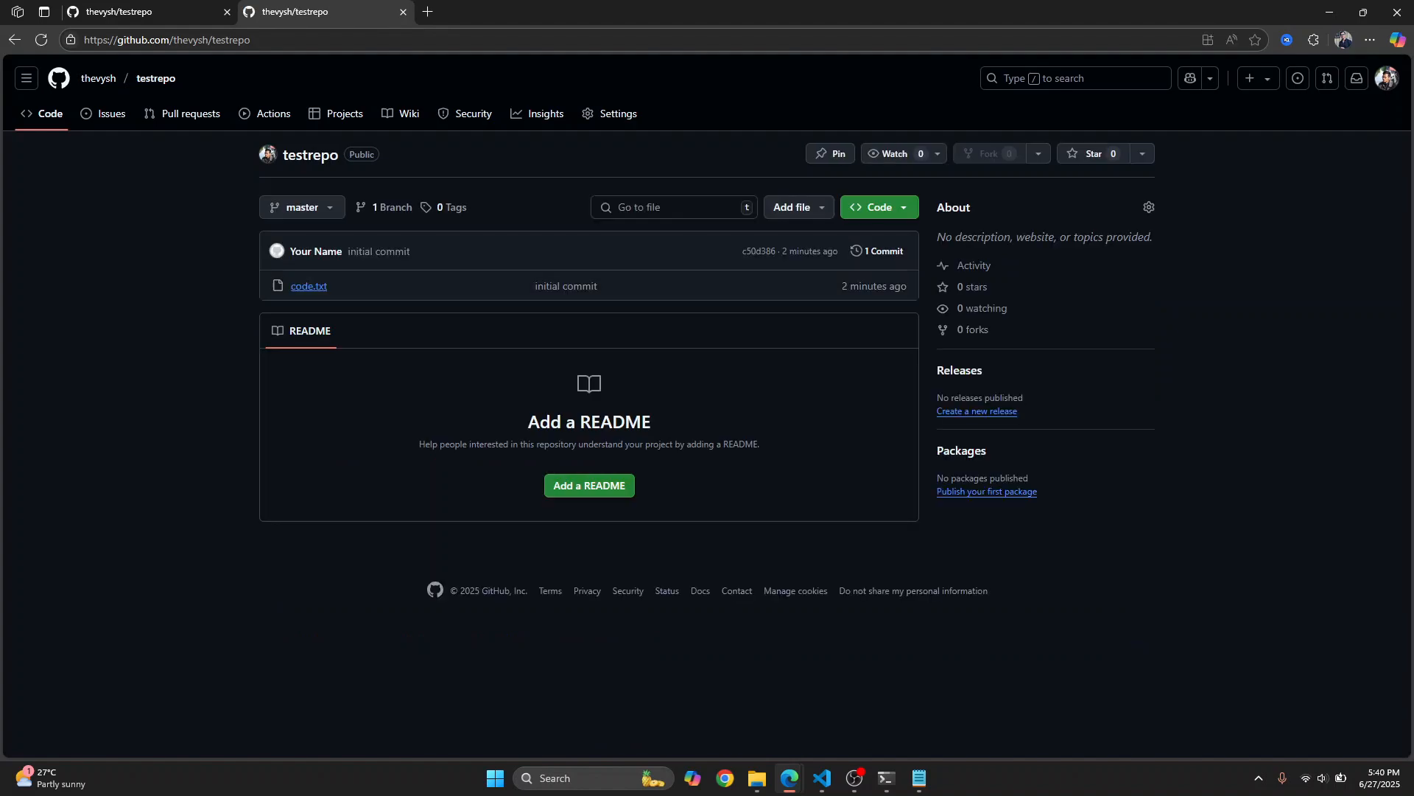
{"action": "left_click", "coordinate": [309, 286]}
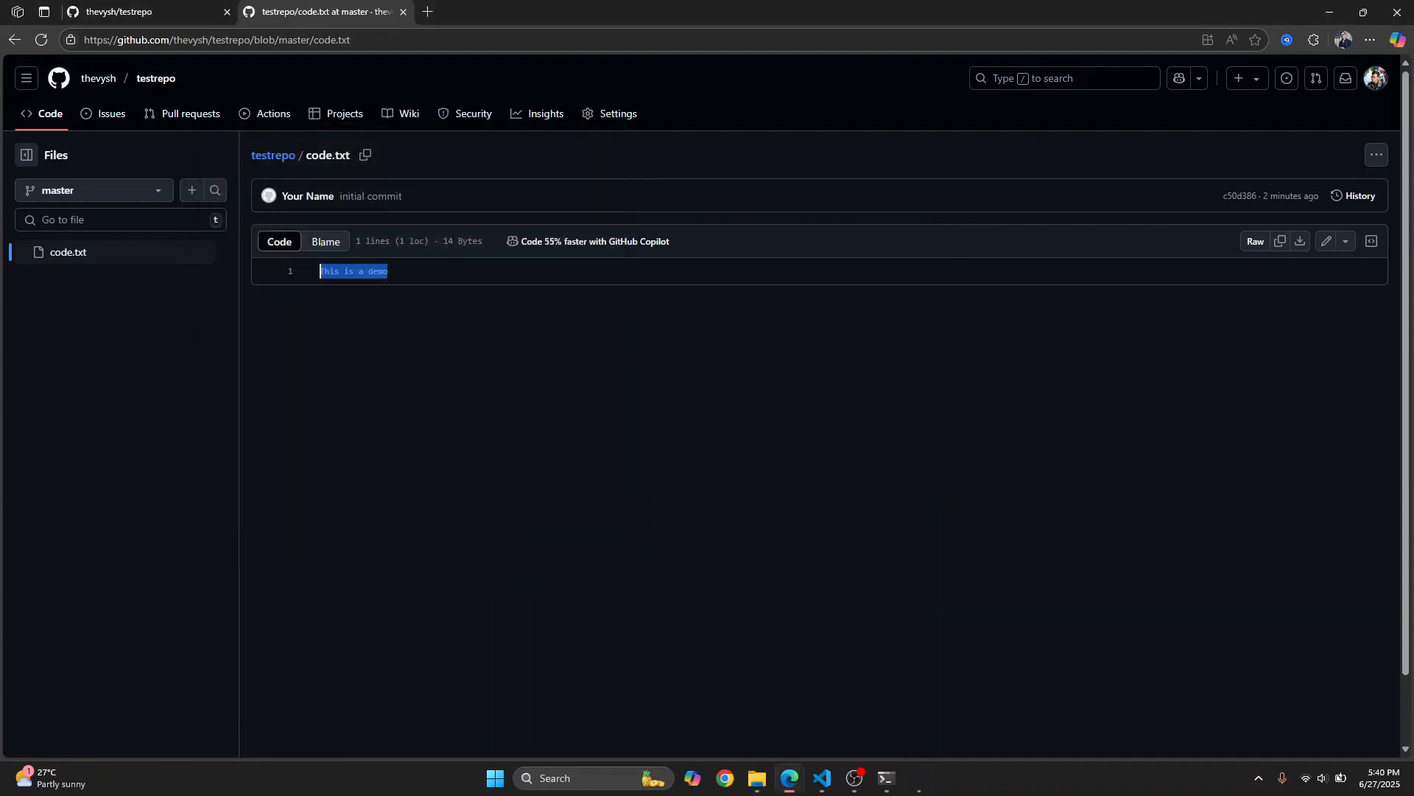
{"action": "left_click", "coordinate": [899, 777]}
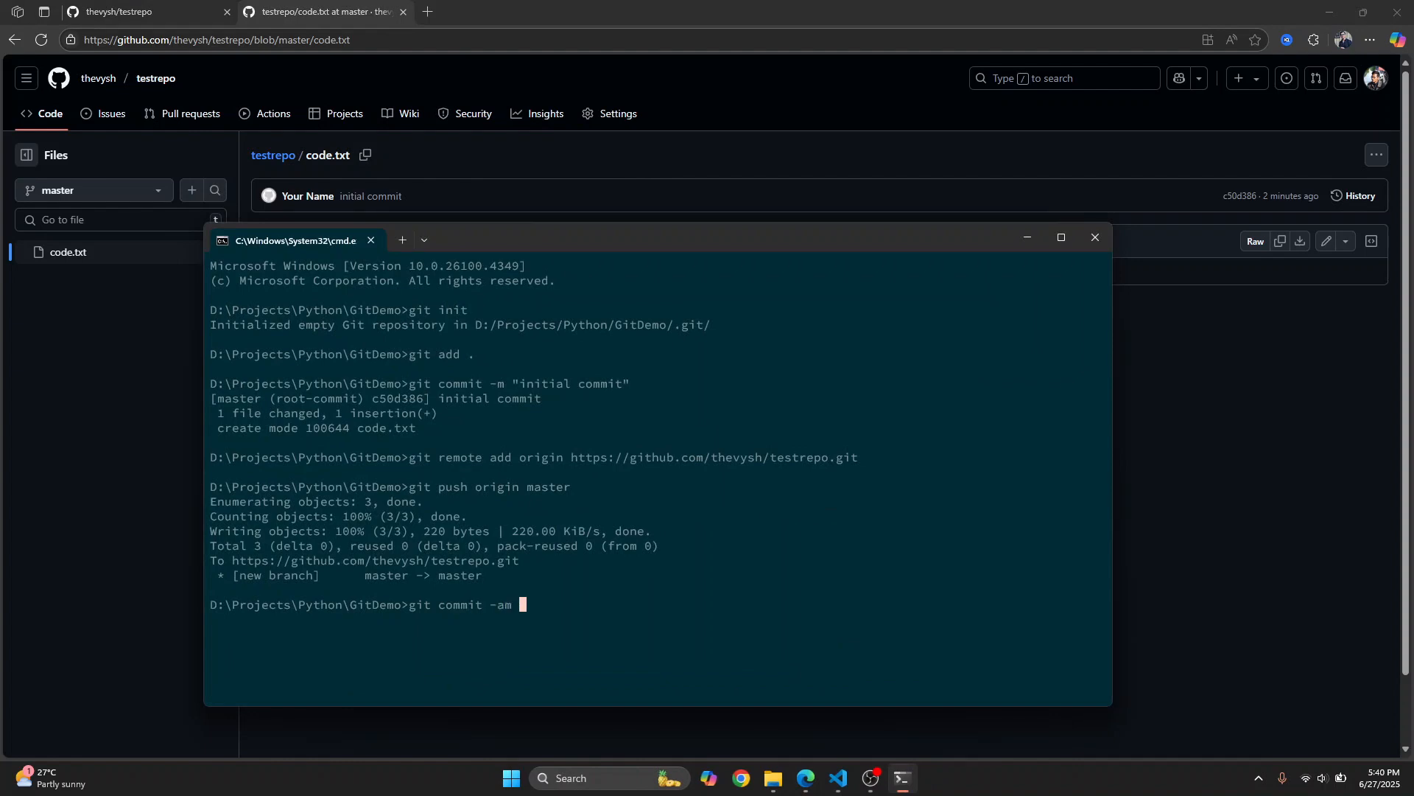
Step: Run git status, commit with message 'new change added', and push to origin master
{"action": "key", "text": "Backspace"}
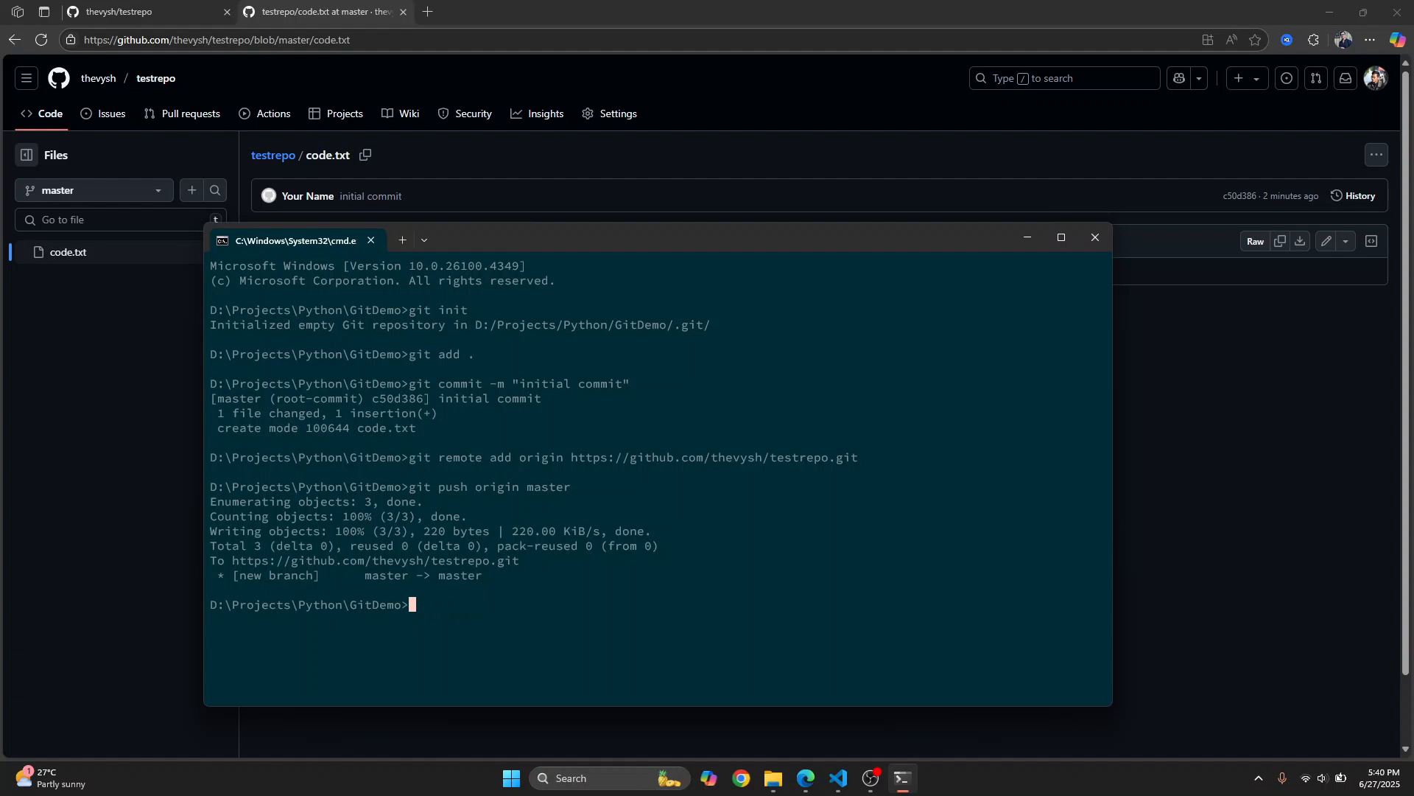
{"action": "type", "text": "git status"}
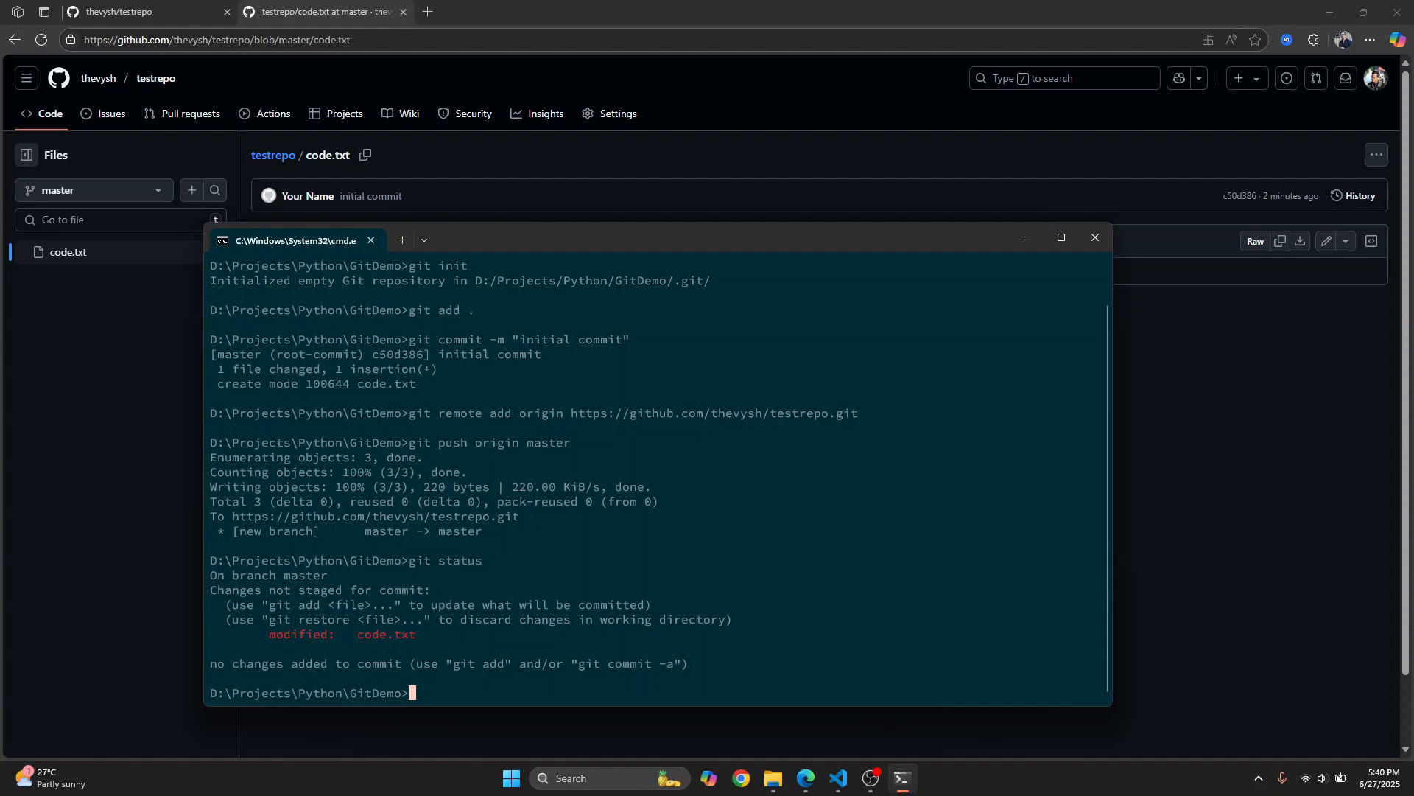
{"action": "type", "text": "git com"}
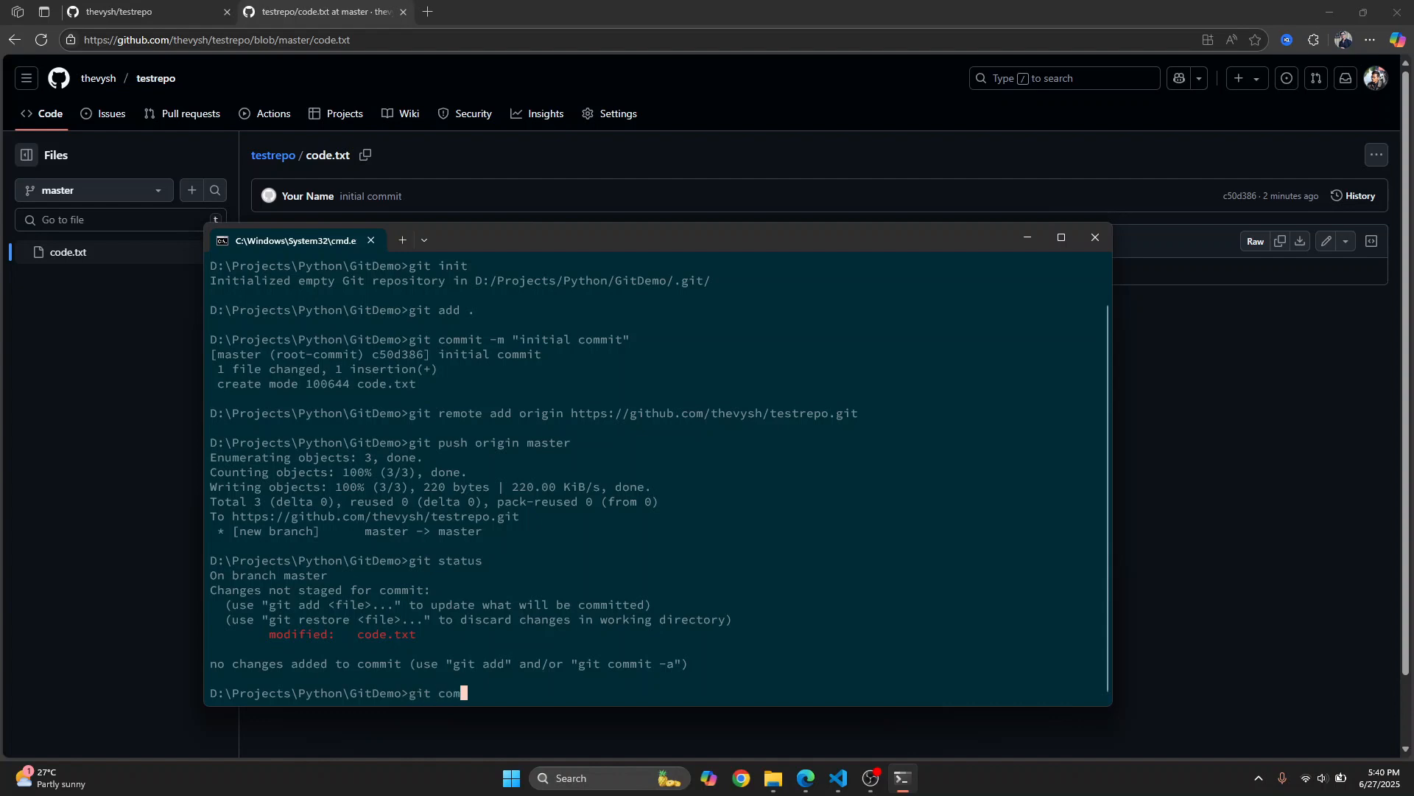
{"action": "type", "text": "mit -am"}
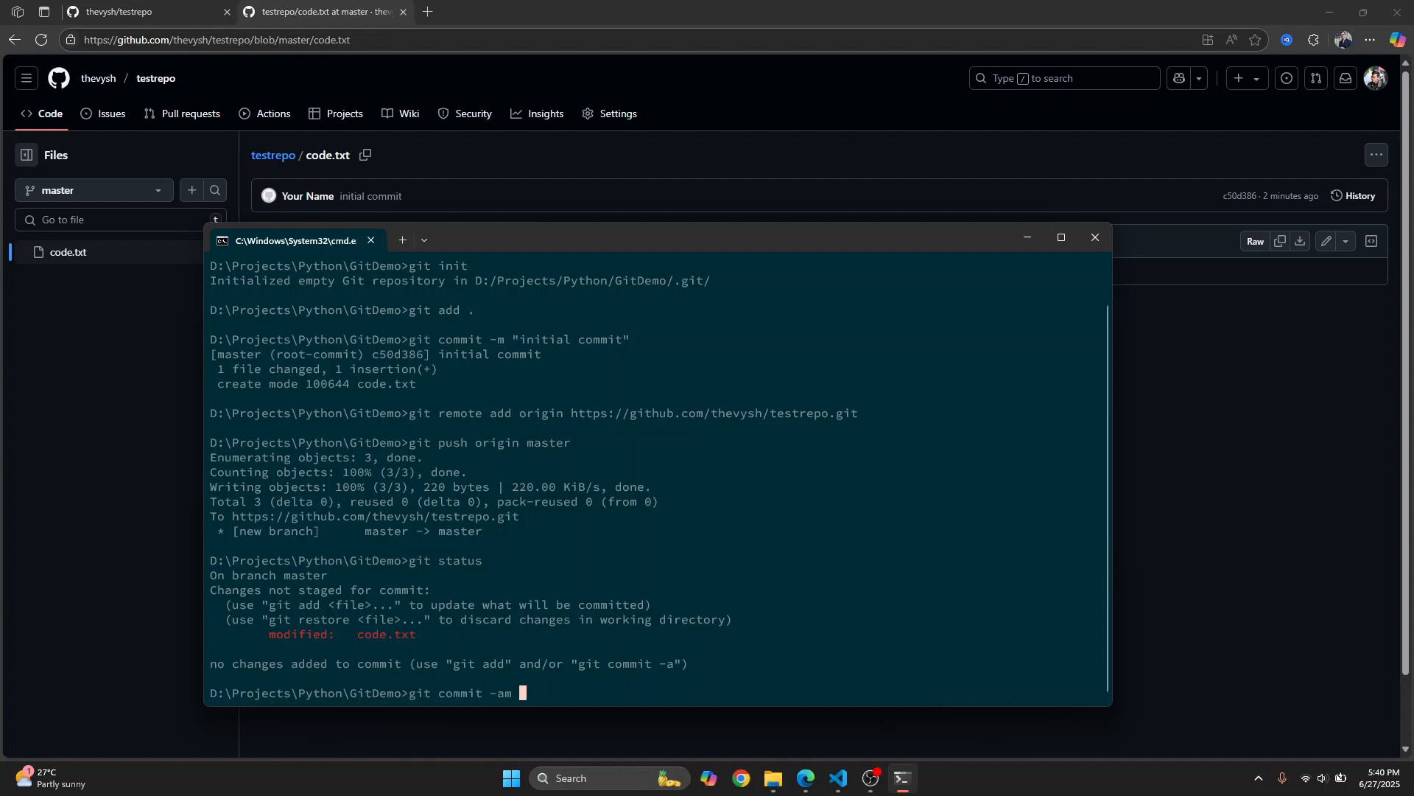
{"action": "type", "text": "\""}
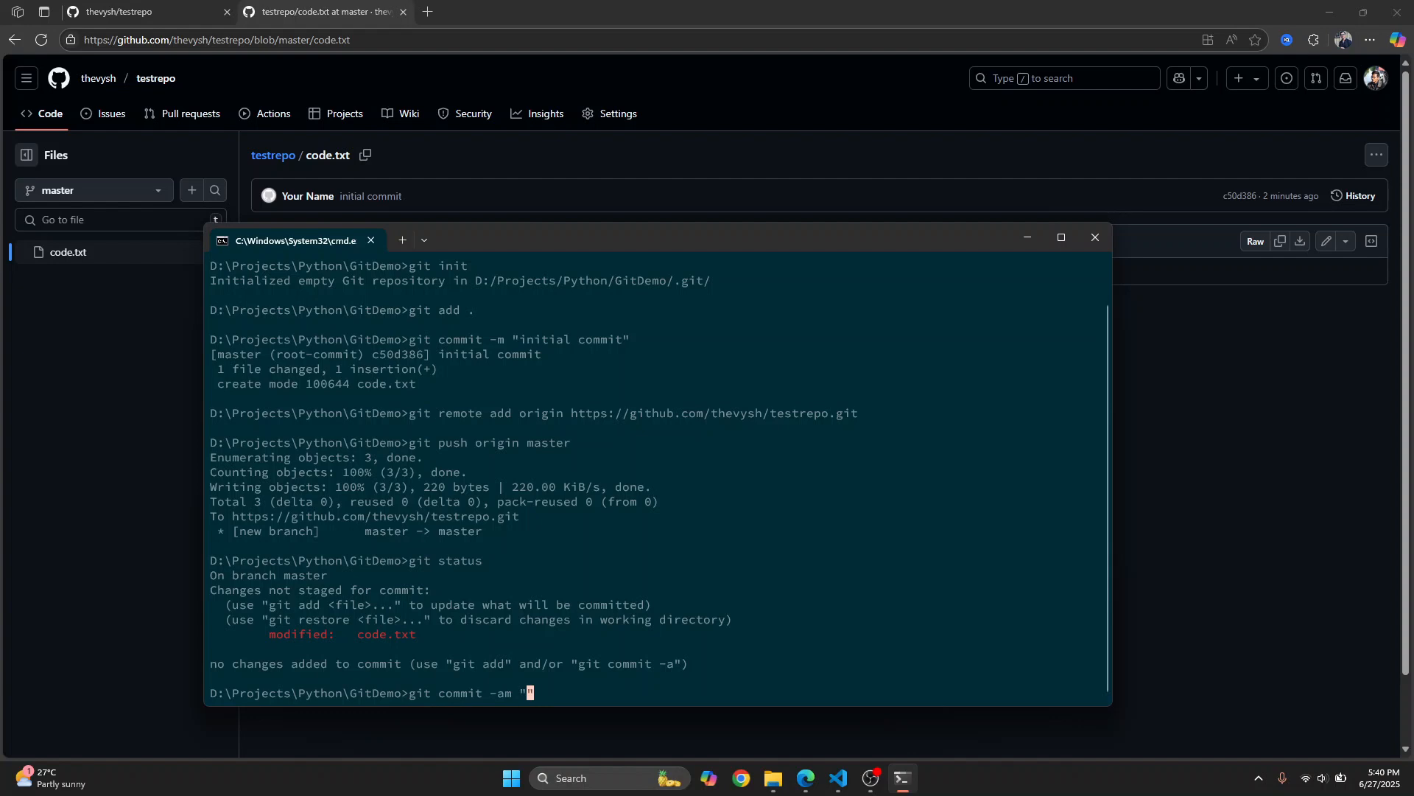
{"action": "type", "text": "new change added"}
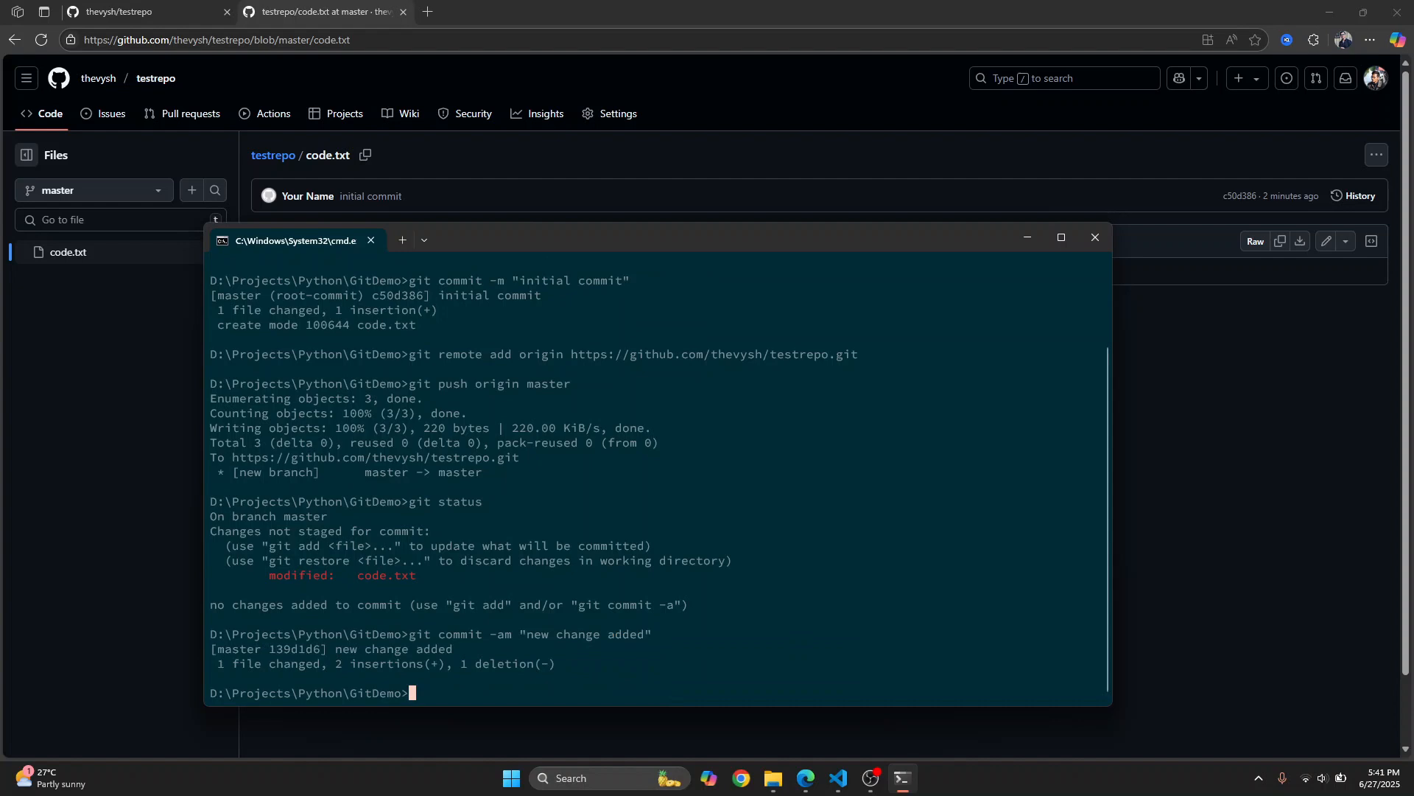
{"action": "type", "text": "git push origin master"}
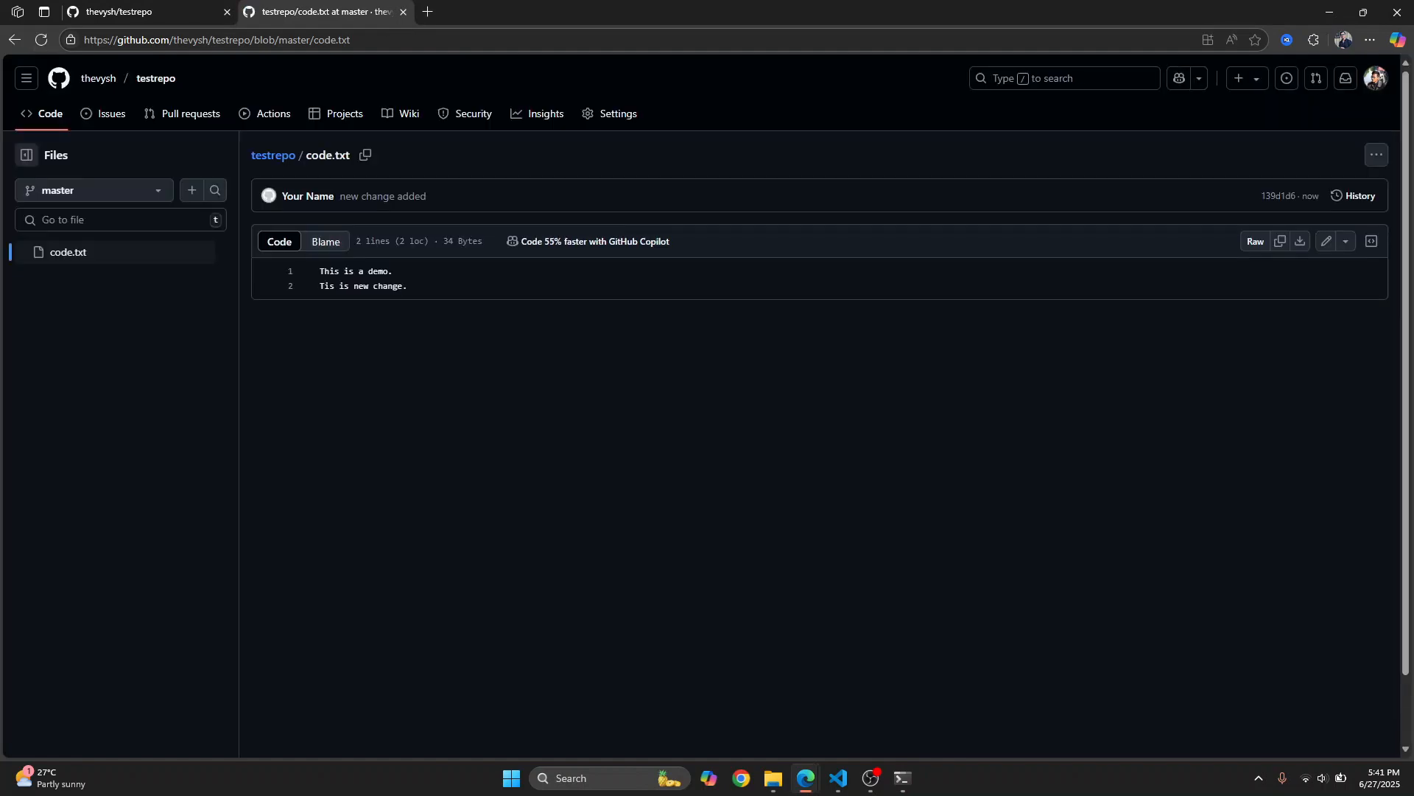
Step: Refresh code.txt on GitHub and open the master branch dropdown
{"action": "left_click", "coordinate": [900, 778]}
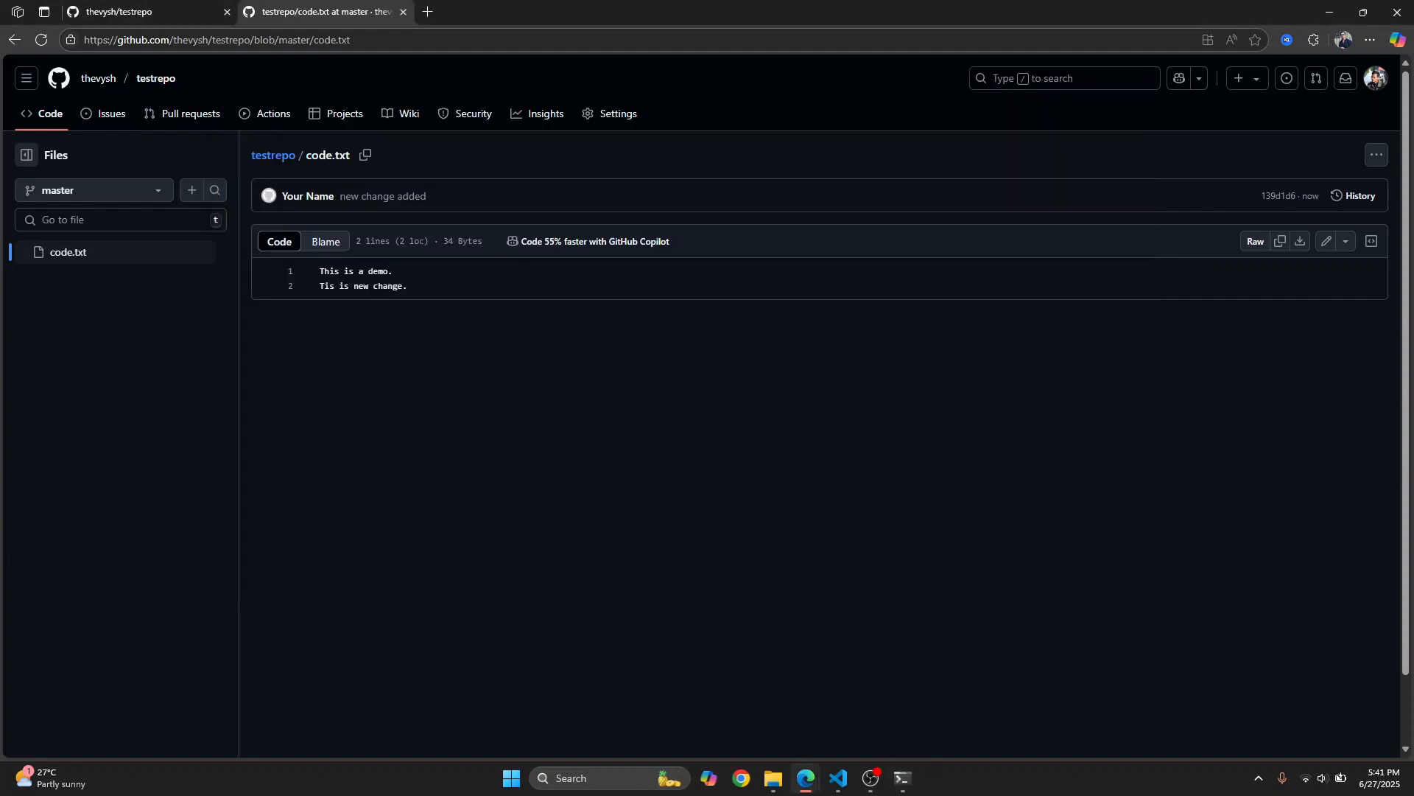
{"action": "left_click", "coordinate": [93, 190]}
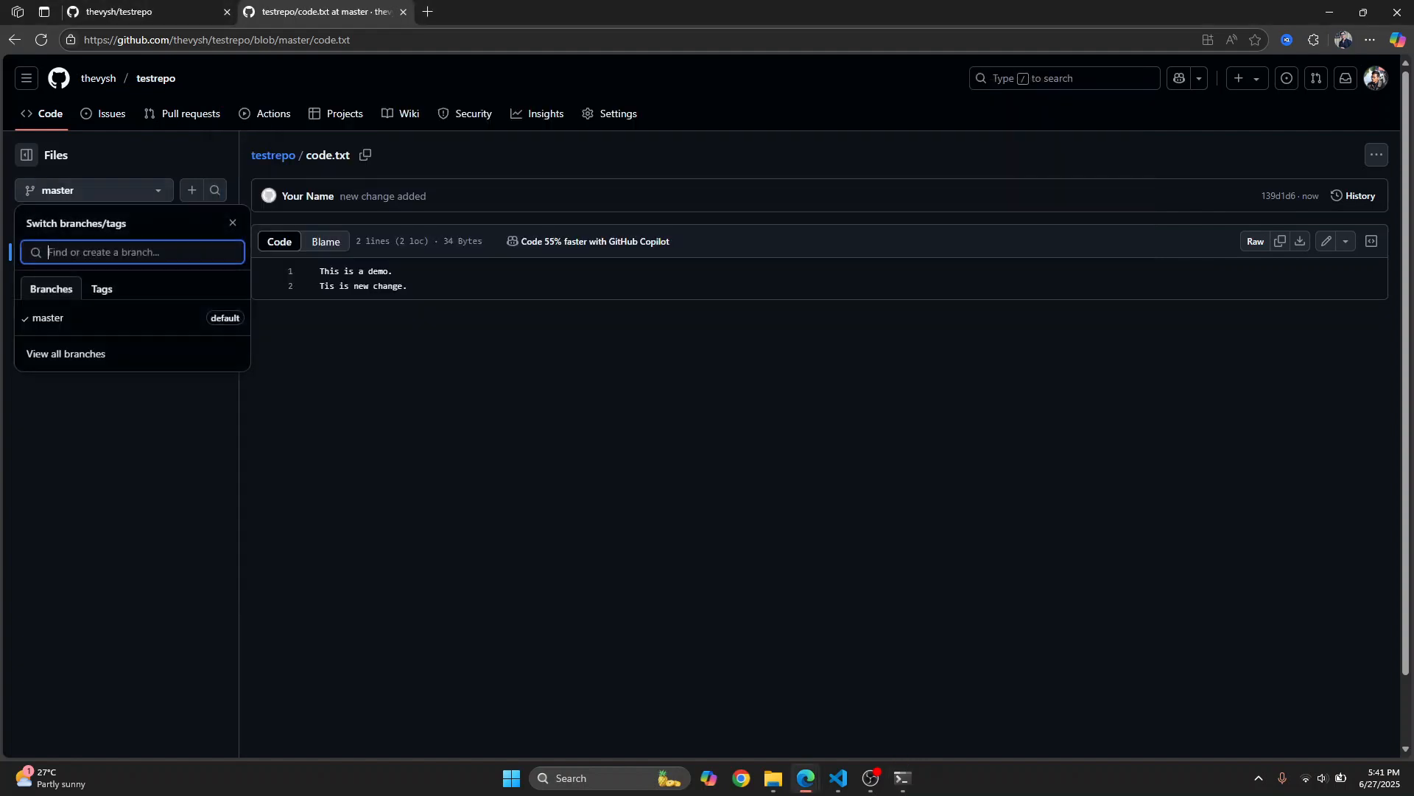